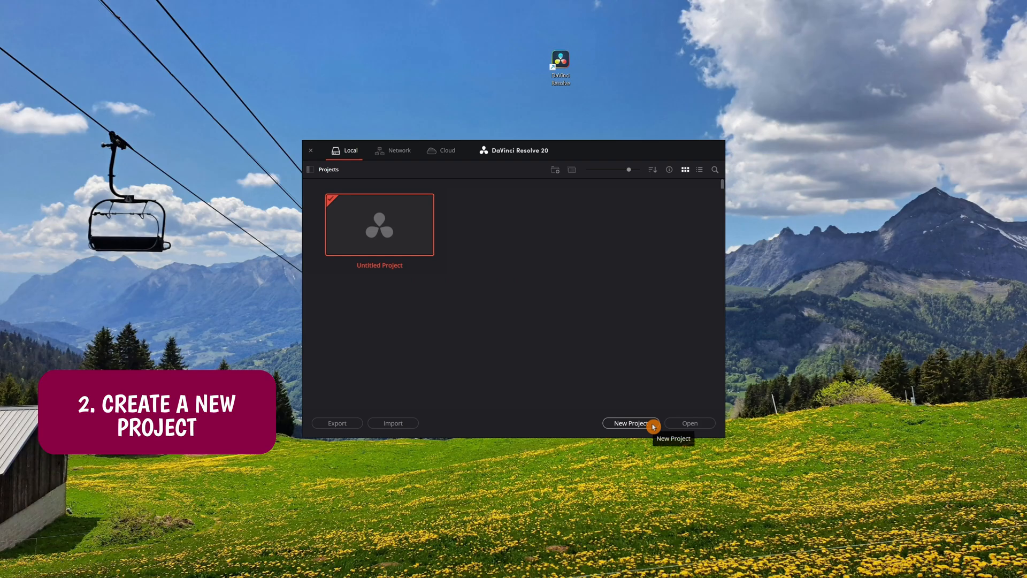
# Start a new project named 'My First Project' in Project Manager and create it.
pyautogui.click(630, 422)
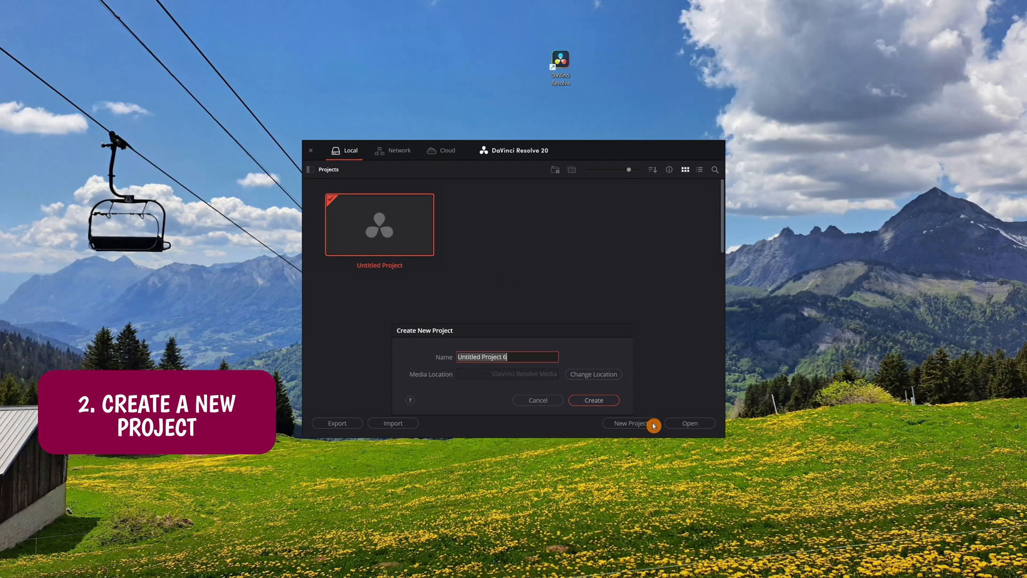
pyautogui.write('My First Project')
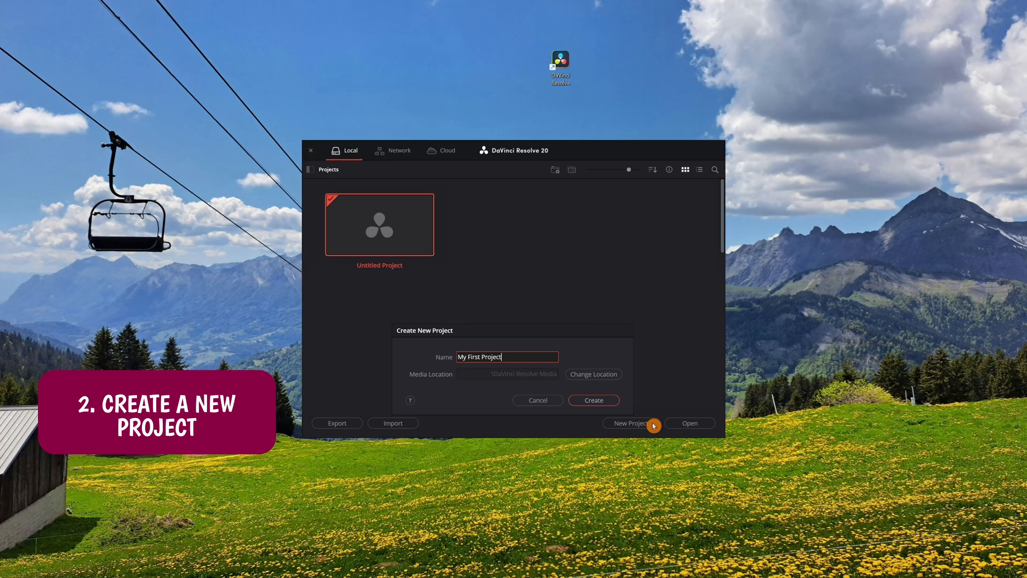
pyautogui.click(592, 401)
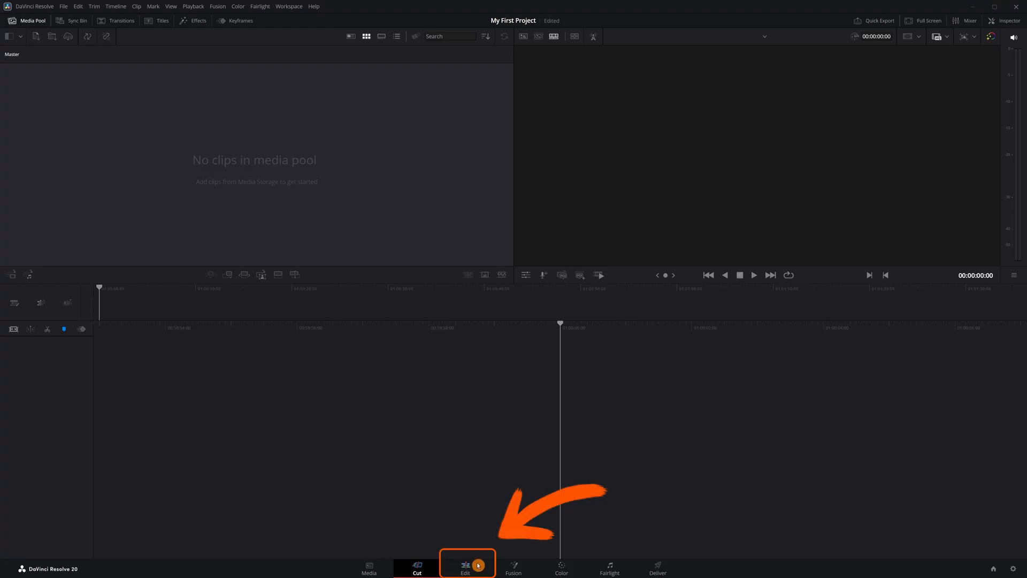
# Switch to the Edit page and import France.mp4 into the Media Pool.
pyautogui.click(466, 565)
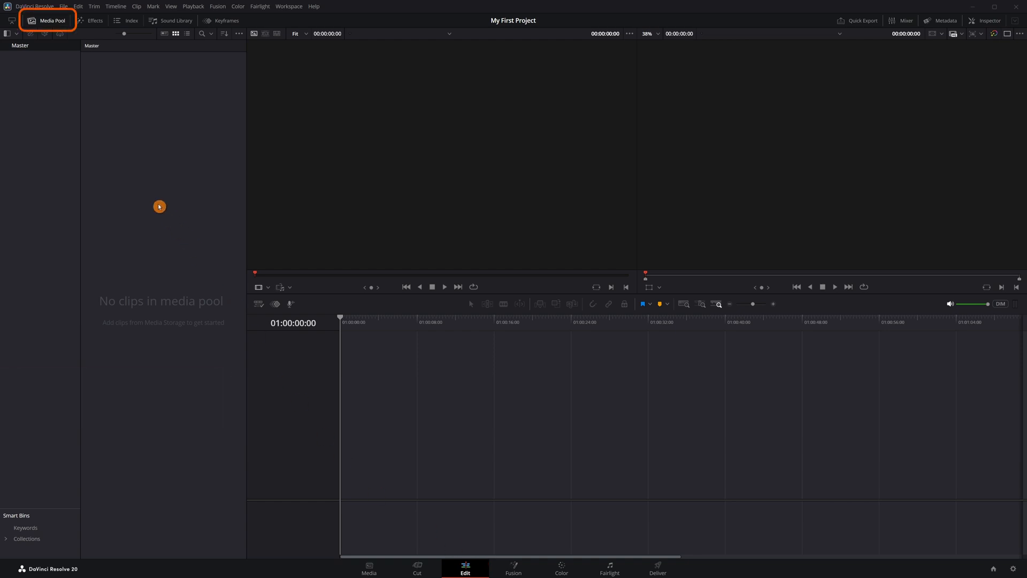
pyautogui.rightClick(160, 206)
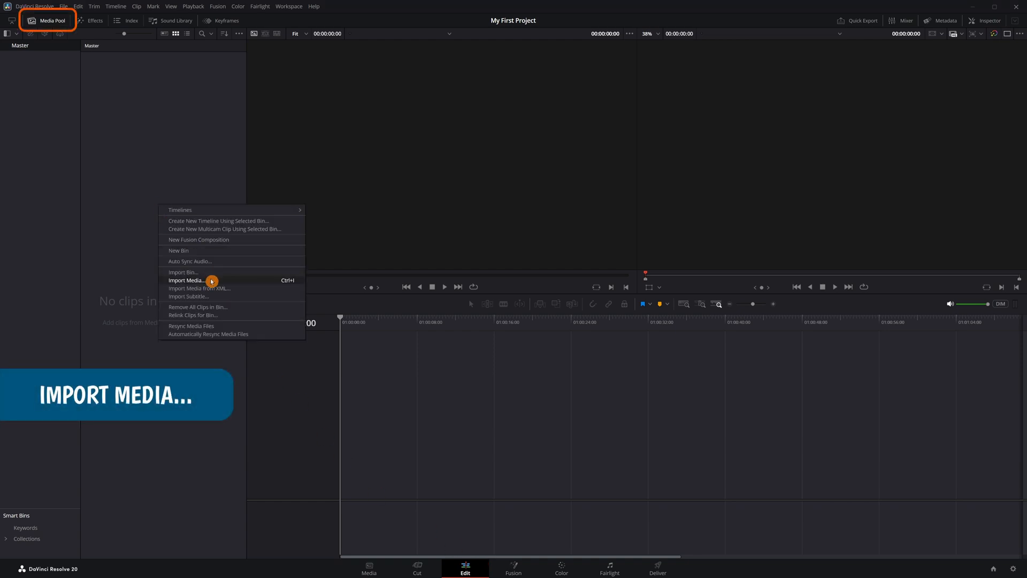
pyautogui.click(186, 280)
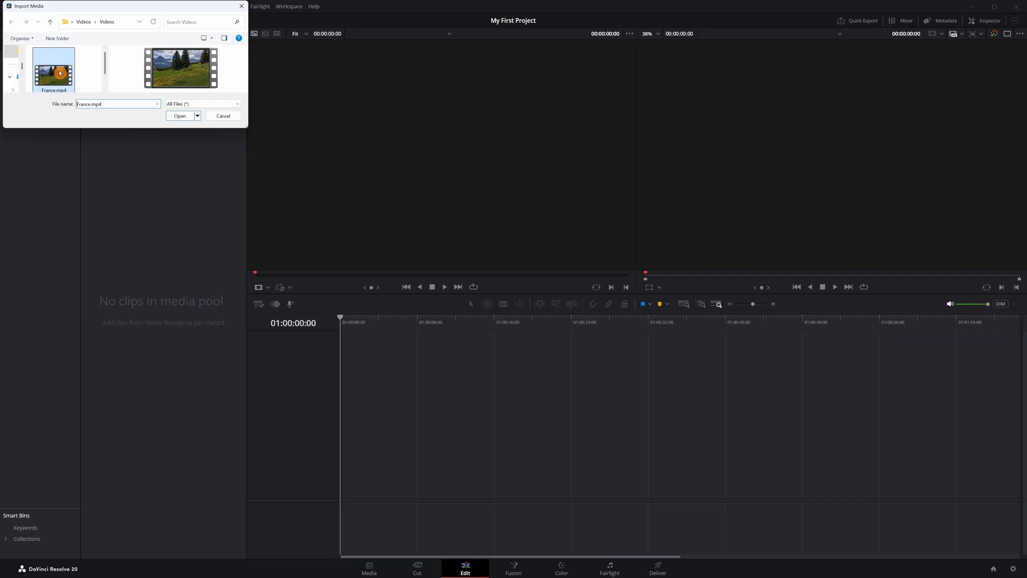
pyautogui.click(181, 116)
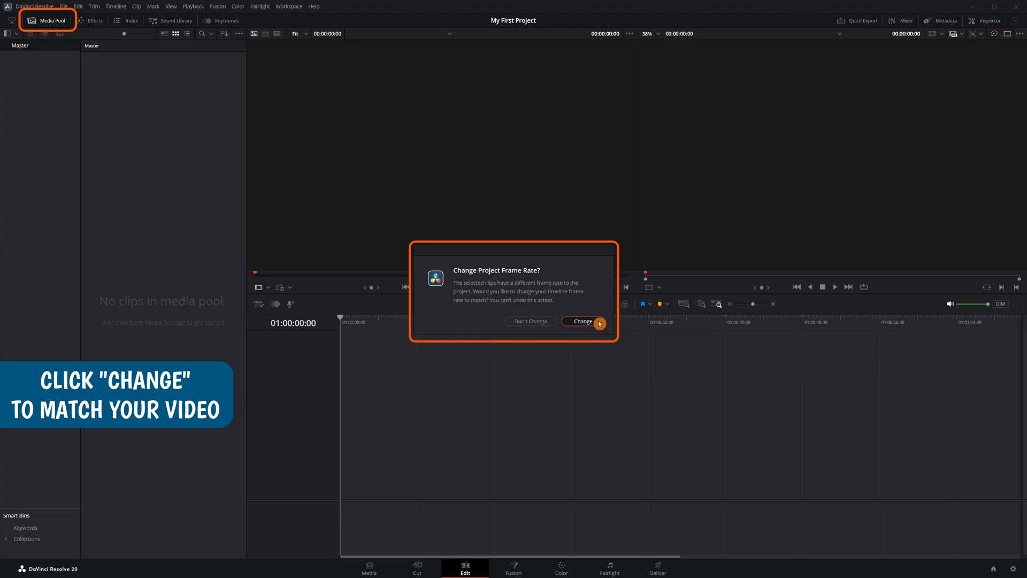
# Accept the clip's frame rate and save a 1920 x 1080 HD timeline resolution.
pyautogui.click(581, 321)
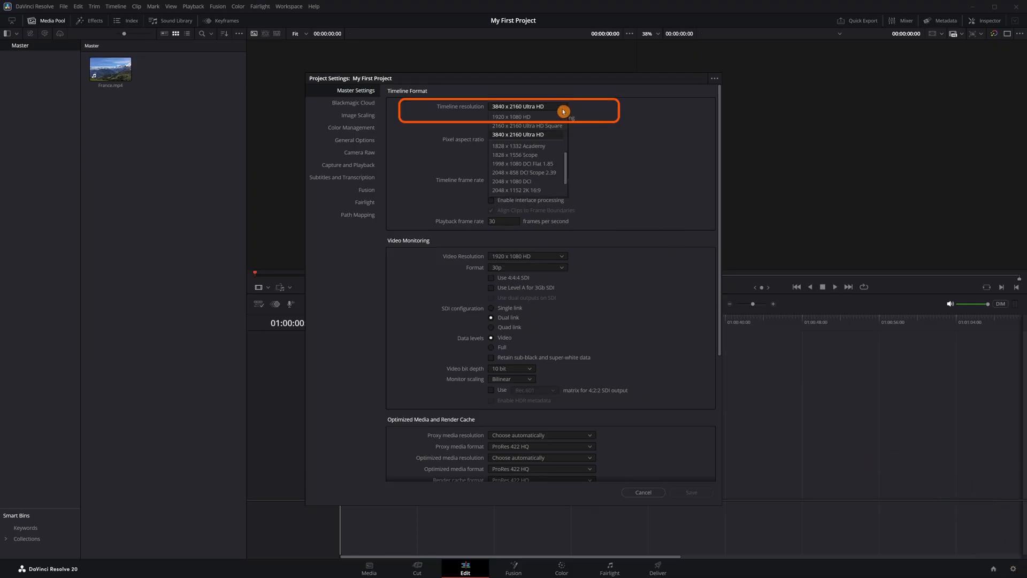
pyautogui.click(510, 117)
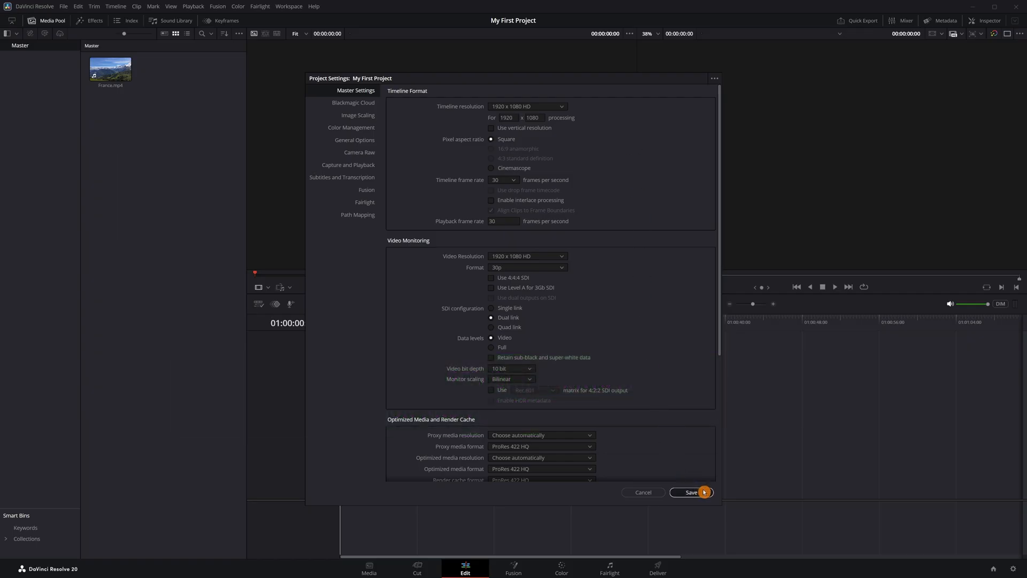
pyautogui.click(689, 493)
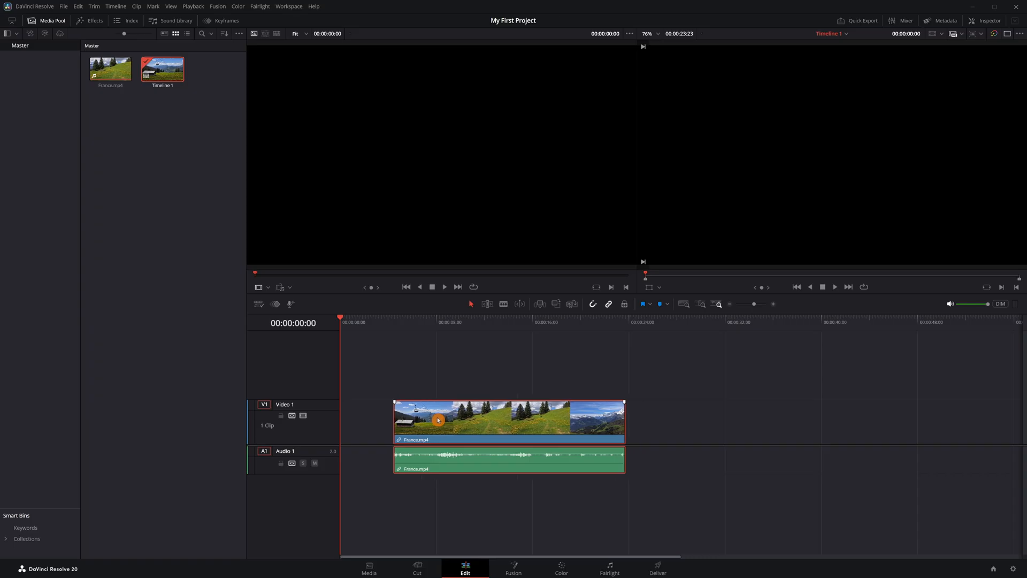
# Unlink the France clip's audio from its video and delete the audio.
pyautogui.rightClick(508, 422)
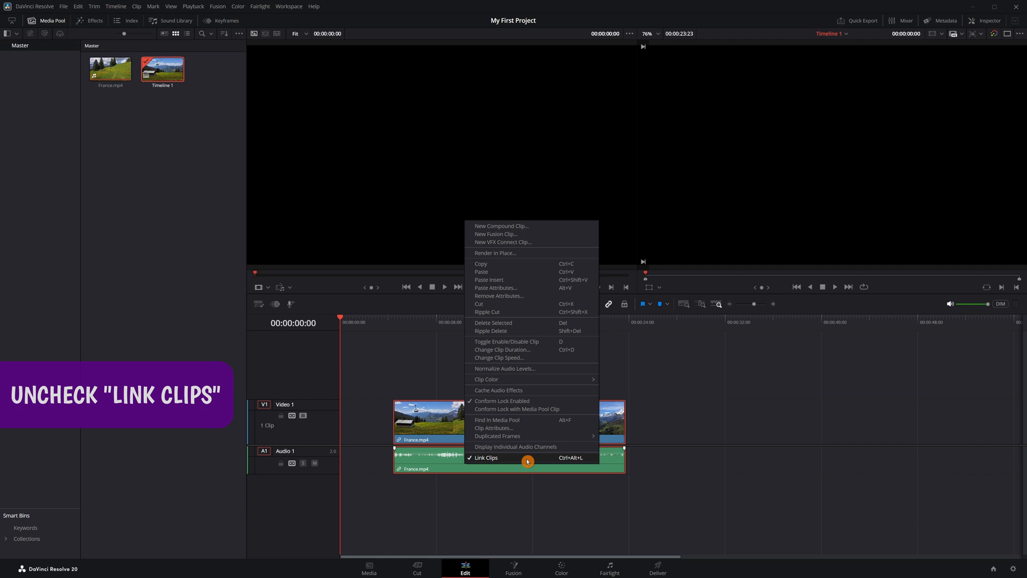
pyautogui.click(486, 457)
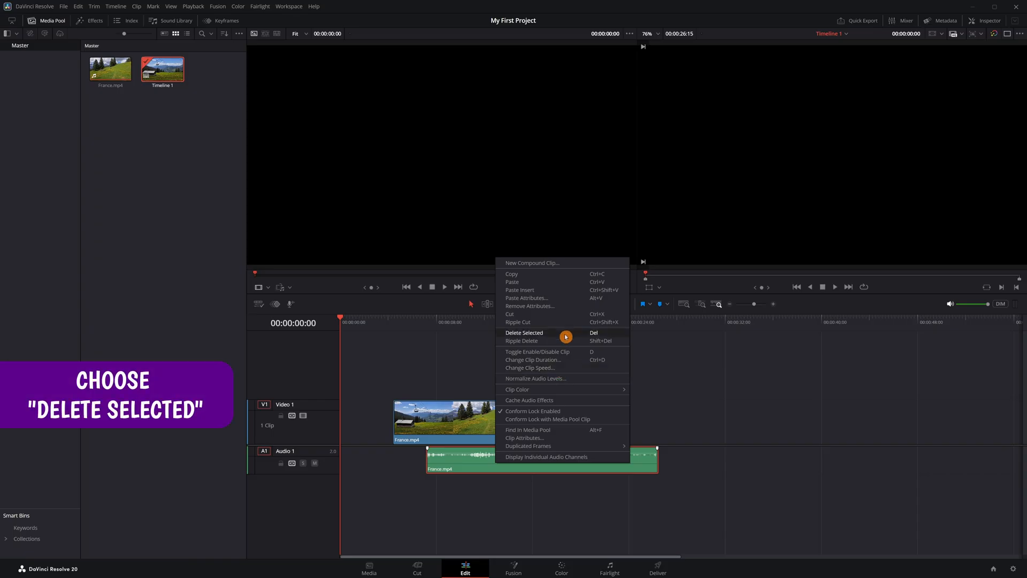
pyautogui.click(524, 333)
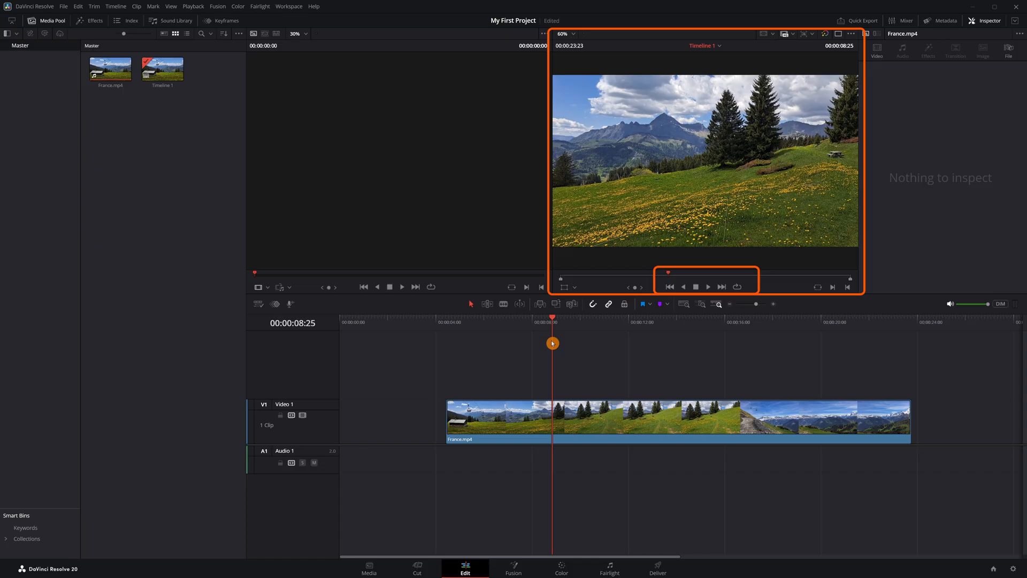
# Switch to Single Viewer Mode and move the playhead through Timeline 1.
pyautogui.doubleClick(110, 70)
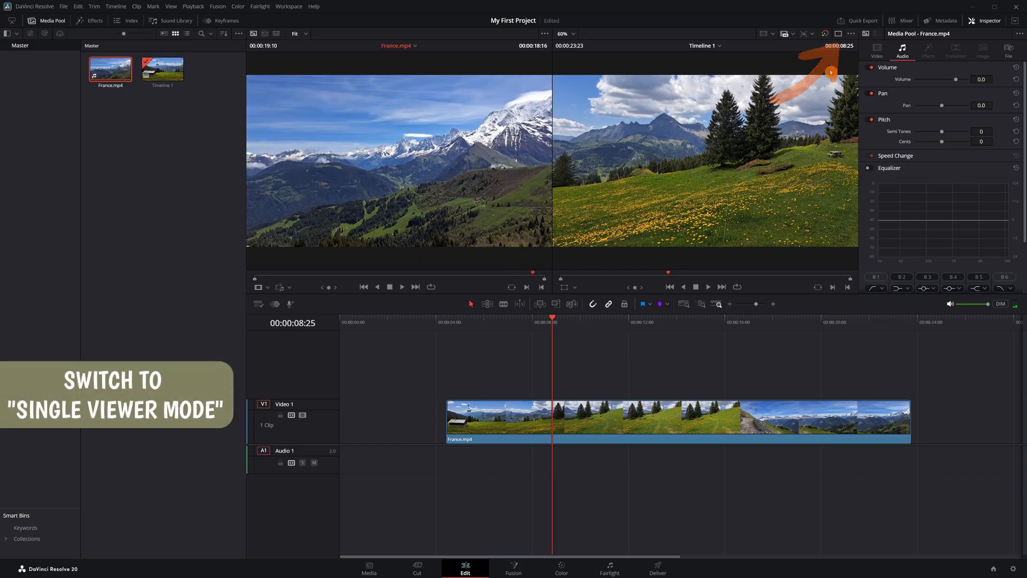
pyautogui.click(840, 38)
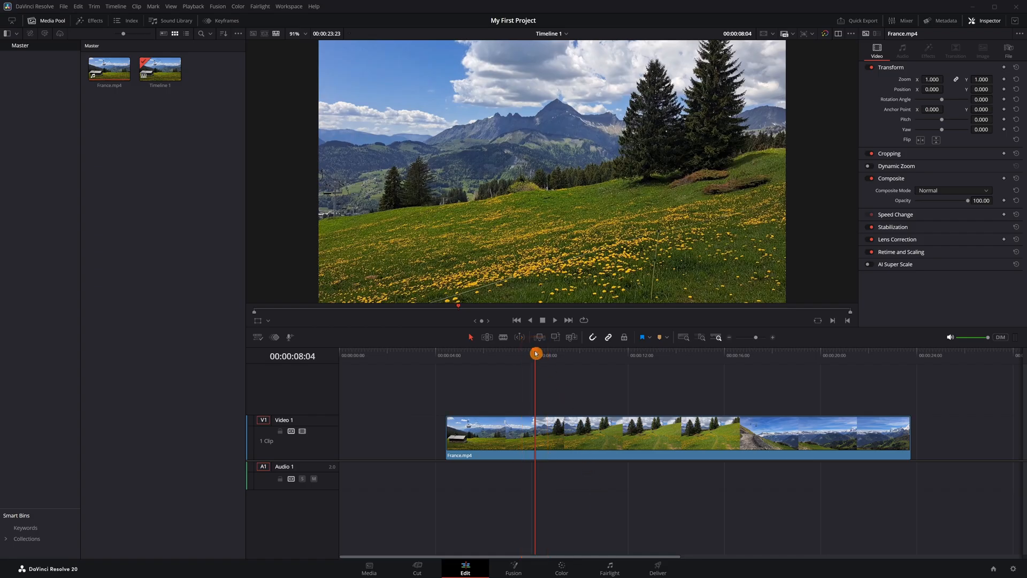
pyautogui.click(636, 356)
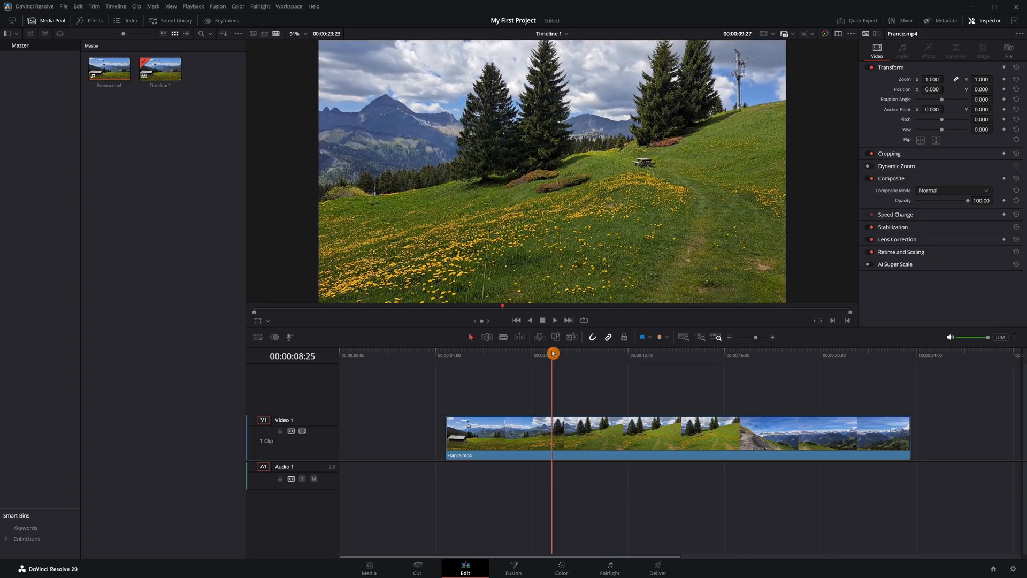
pyautogui.click(482, 353)
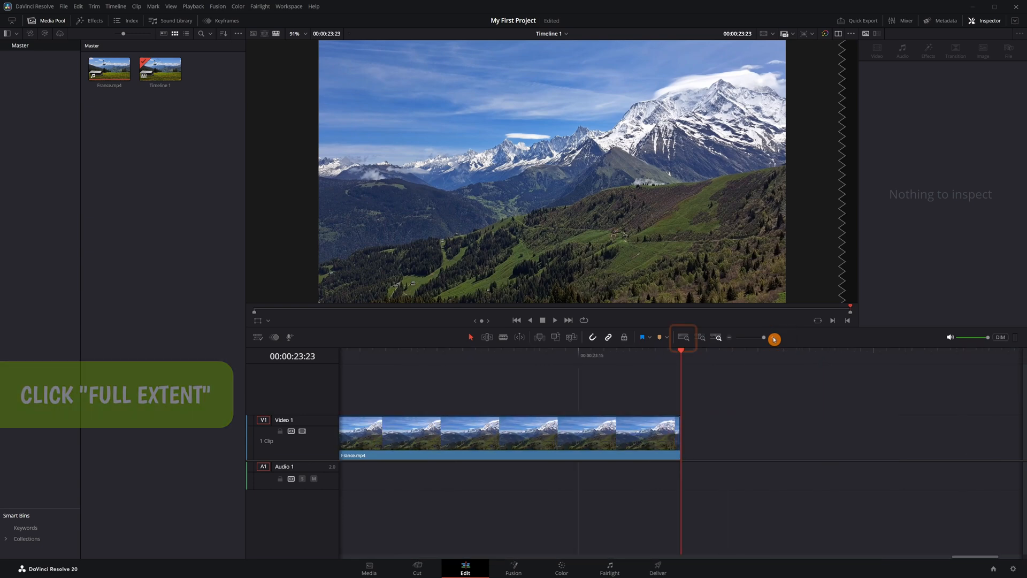
# Fit the clip in view, hide the Media Pool, and blade-cut the France clip.
pyautogui.click(684, 339)
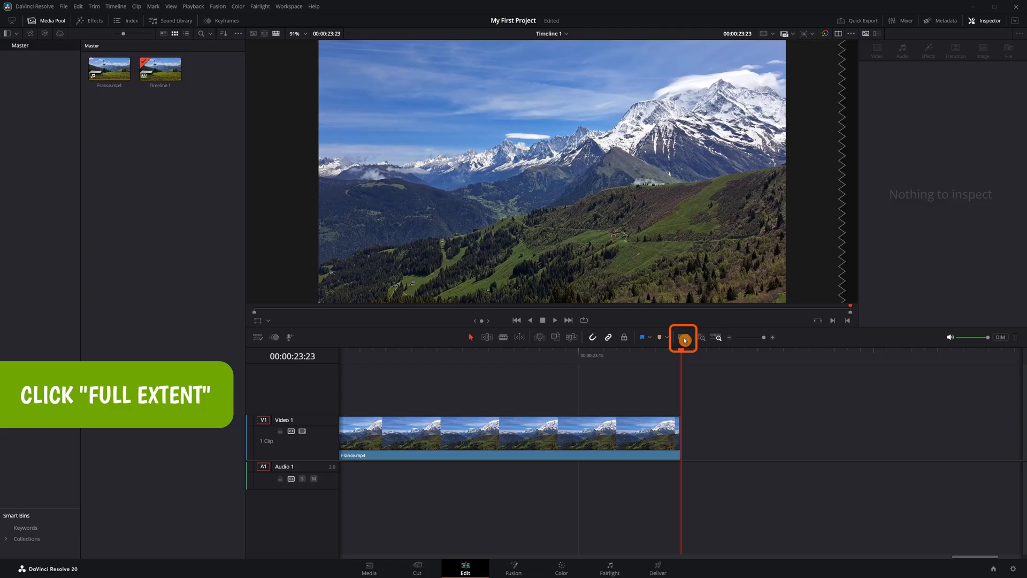
pyautogui.click(684, 337)
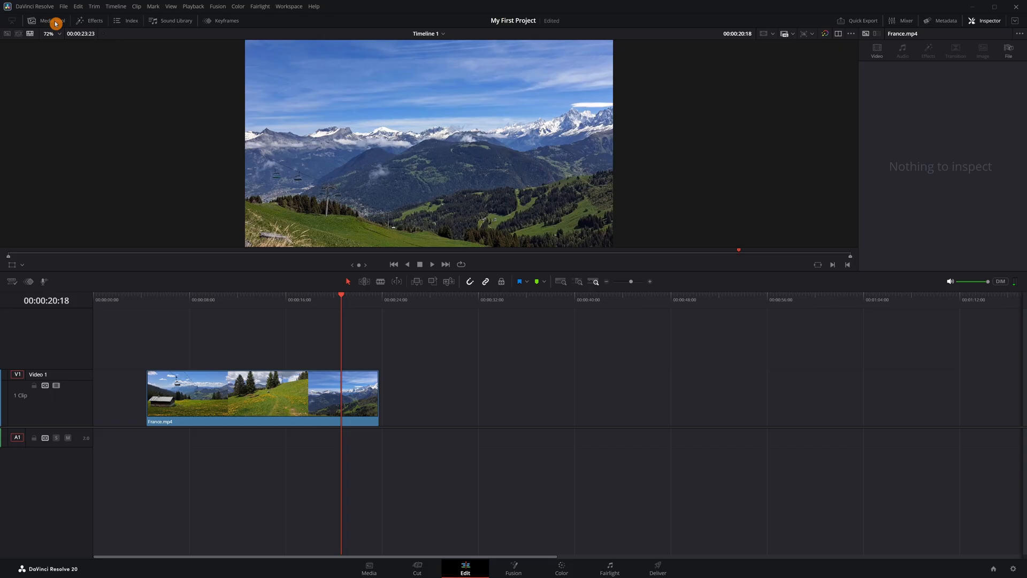
pyautogui.click(381, 284)
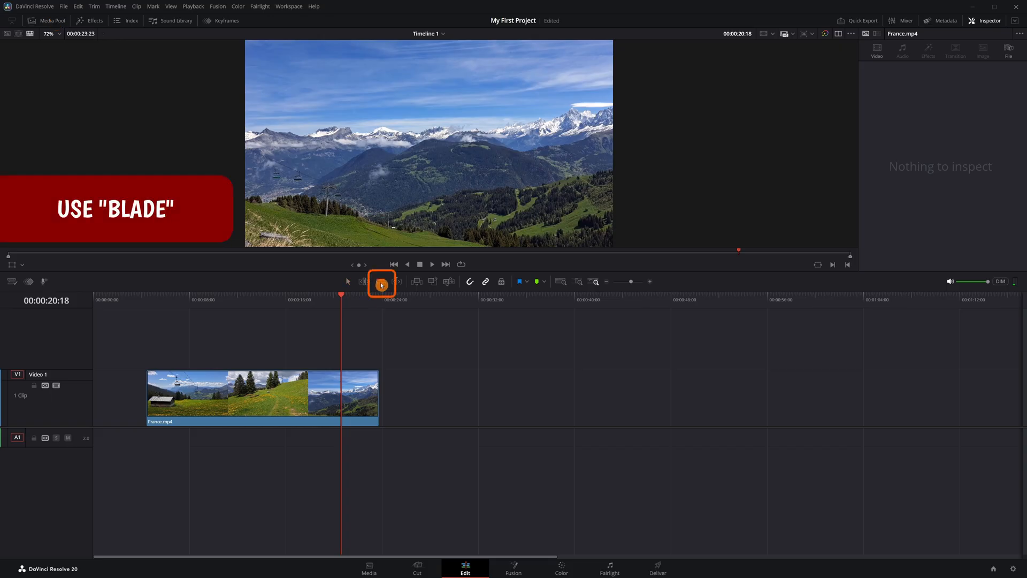
pyautogui.click(380, 281)
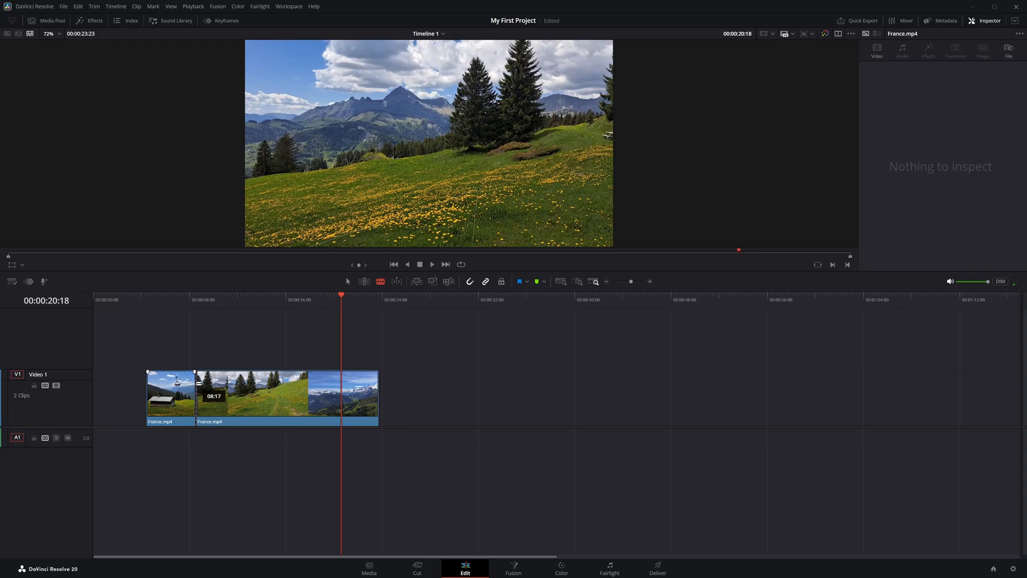
pyautogui.click(348, 283)
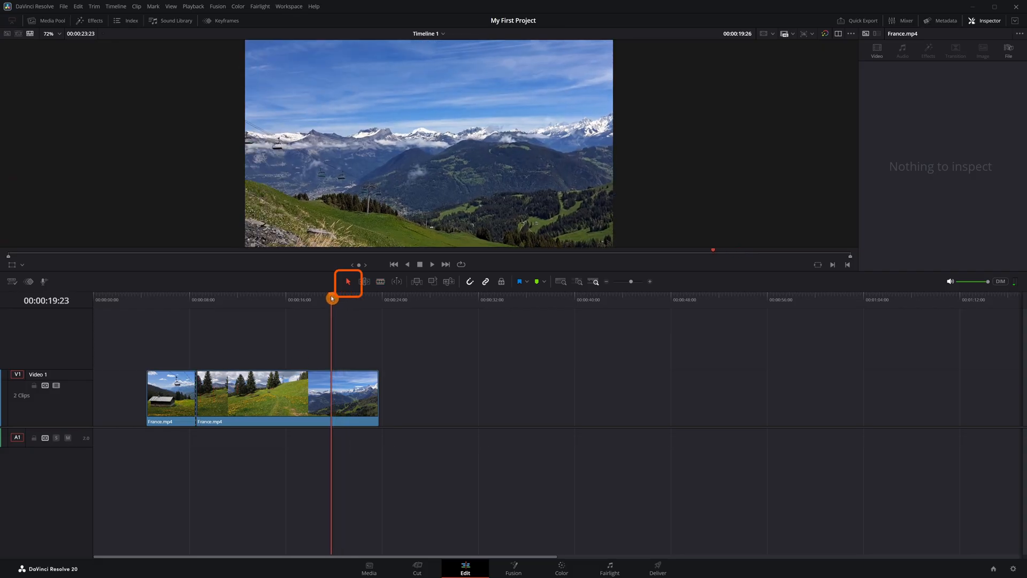
pyautogui.press('ctrl+b')
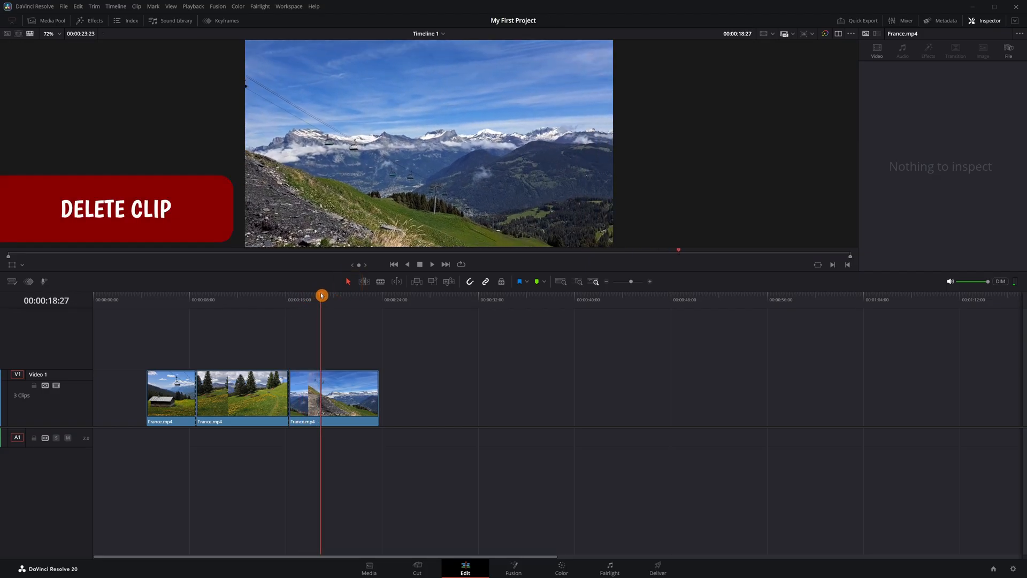
# Delete the middle France clip, then ripple delete to close the gap.
pyautogui.rightClick(242, 396)
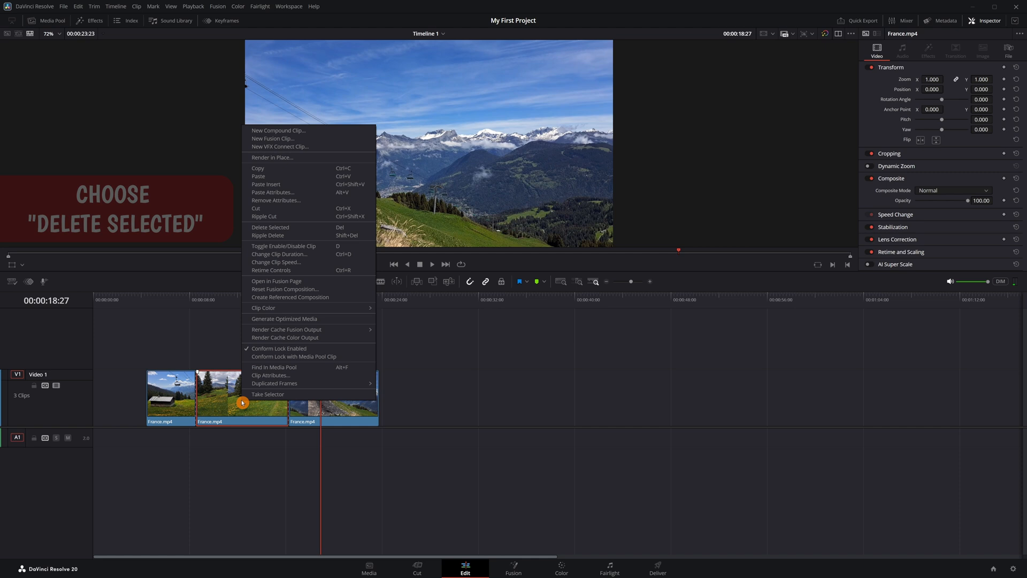
pyautogui.moveTo(271, 227)
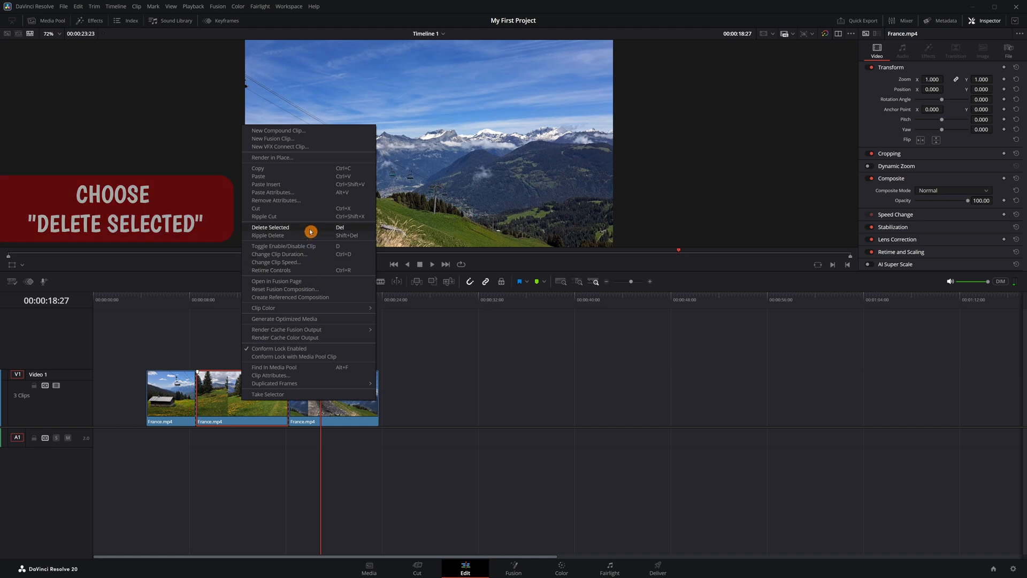
pyautogui.click(270, 228)
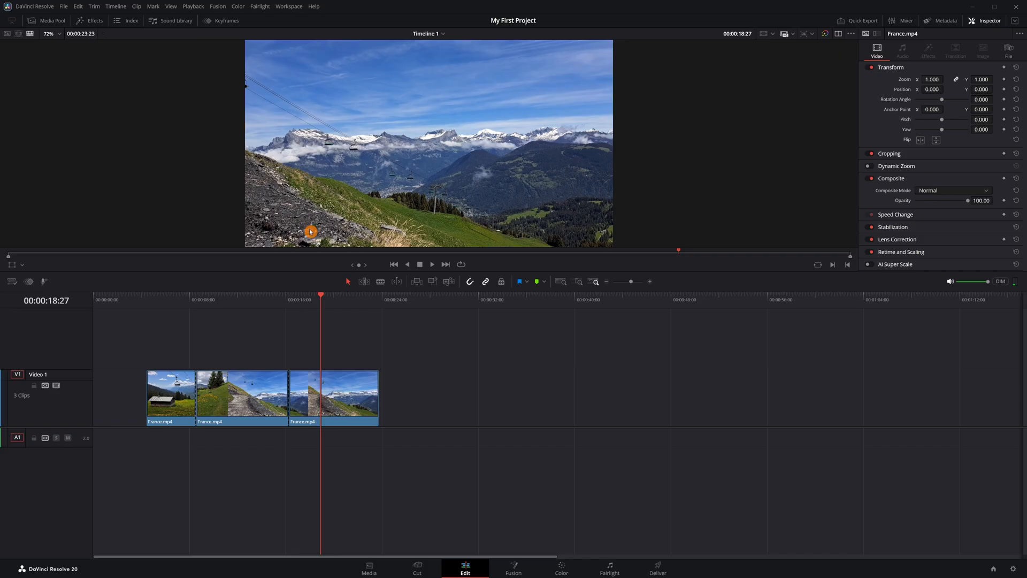
pyautogui.rightClick(242, 394)
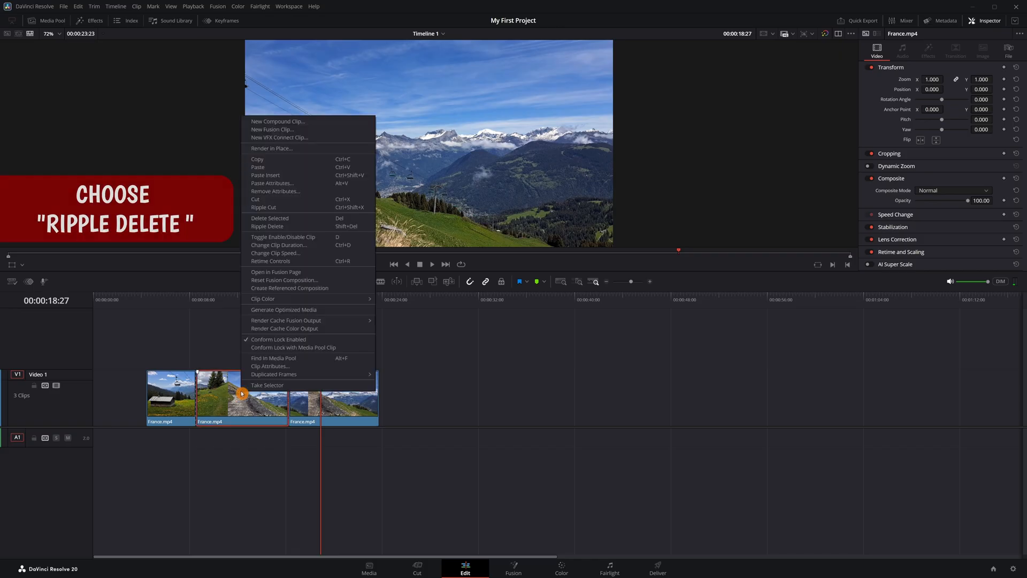
pyautogui.moveTo(268, 226)
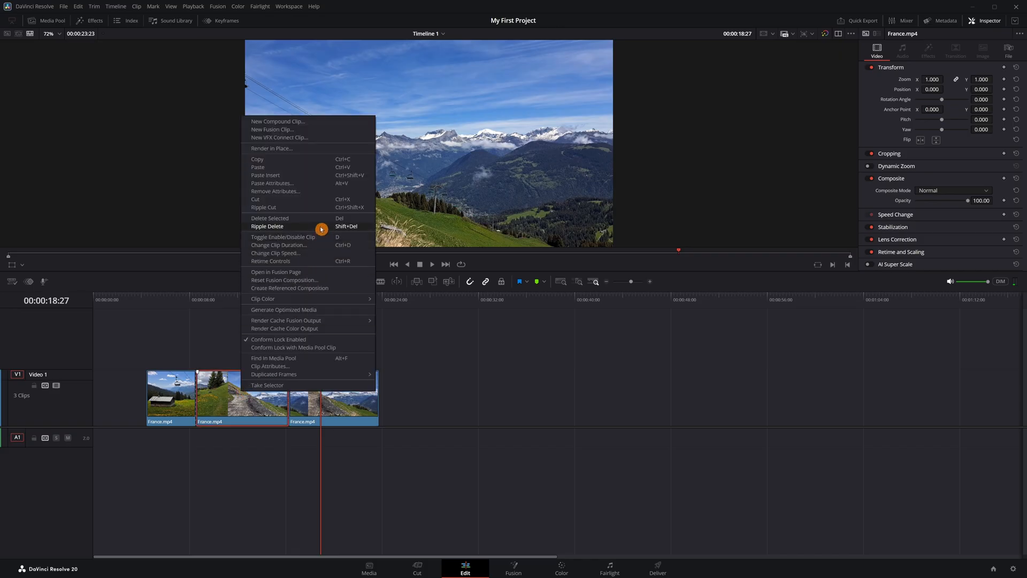
pyautogui.click(266, 226)
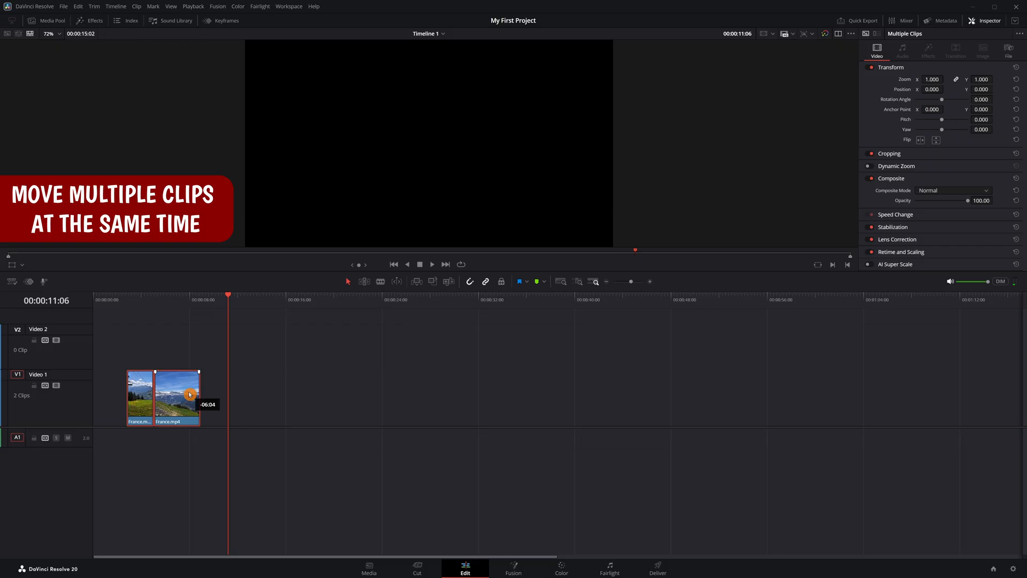
# Drop both France clips together at their new position on Video 1.
pyautogui.click(469, 281)
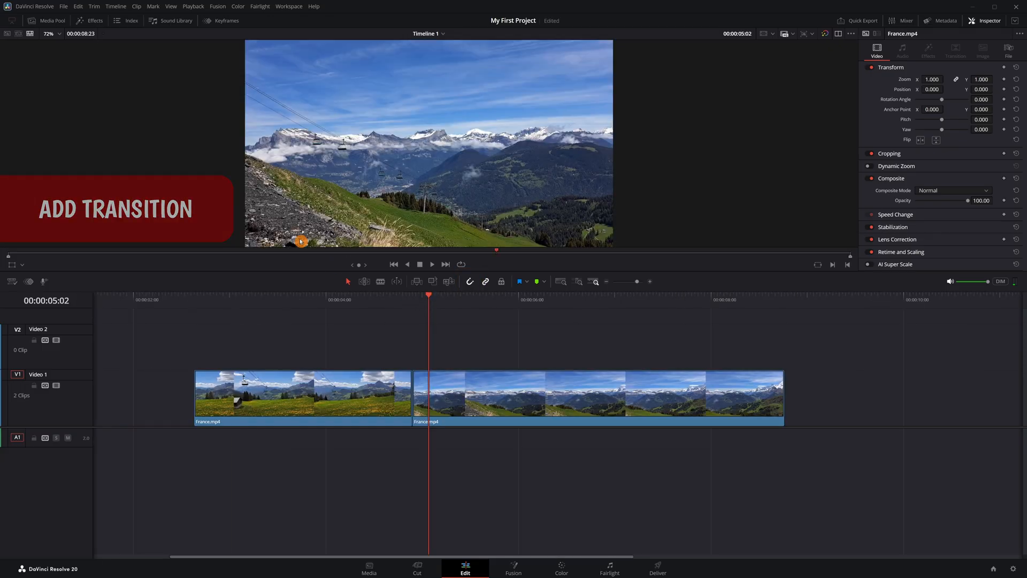
# Place a Cross Dissolve between the two France clips and play it back.
pyautogui.click(89, 20)
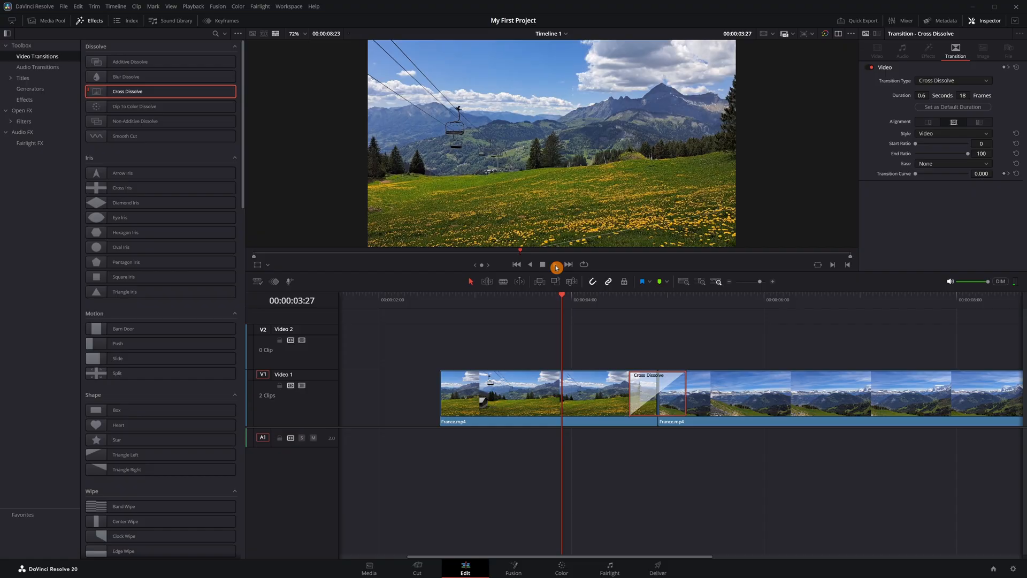
pyautogui.click(555, 264)
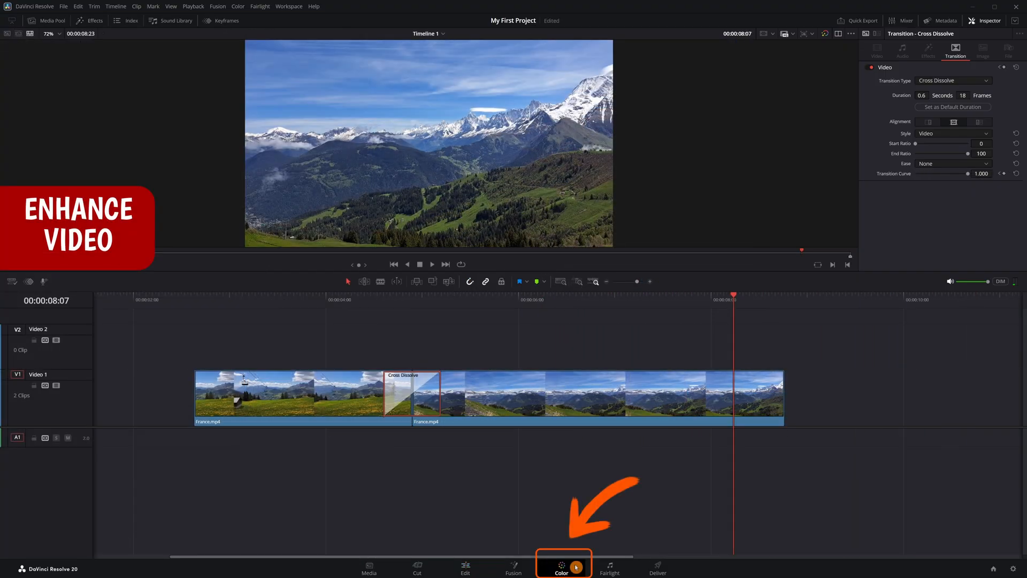
# Grade clip 01 with Temp 240, Contrast 1.034, Gain 1.02, Saturation 63, Blur radius 0.48.
pyautogui.click(561, 565)
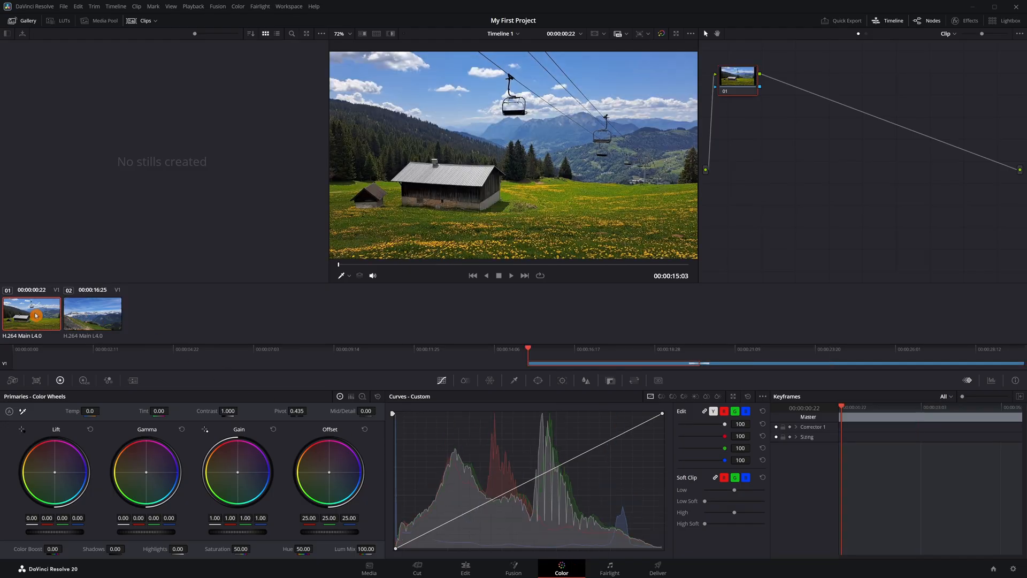
pyautogui.click(92, 313)
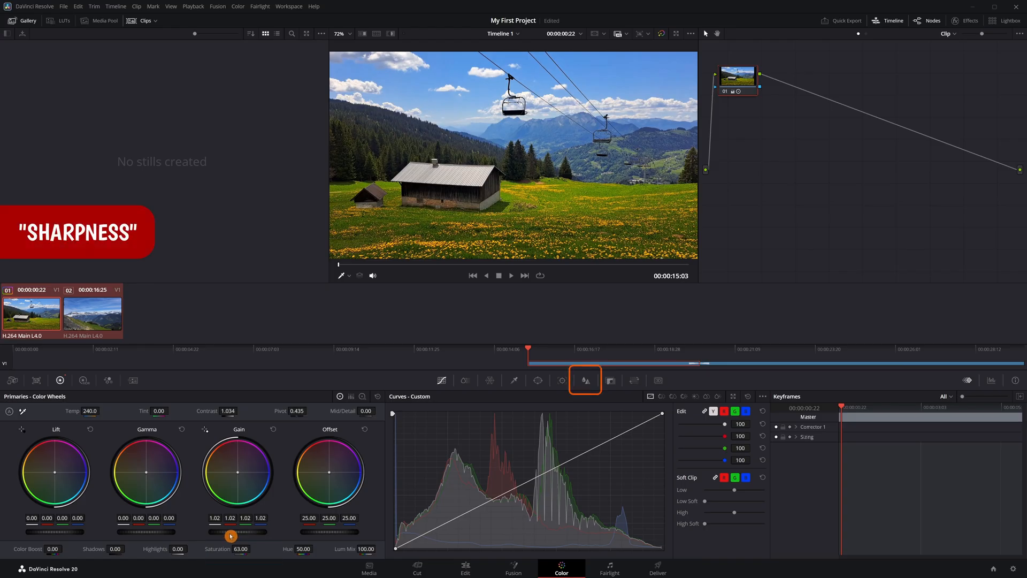
pyautogui.click(584, 380)
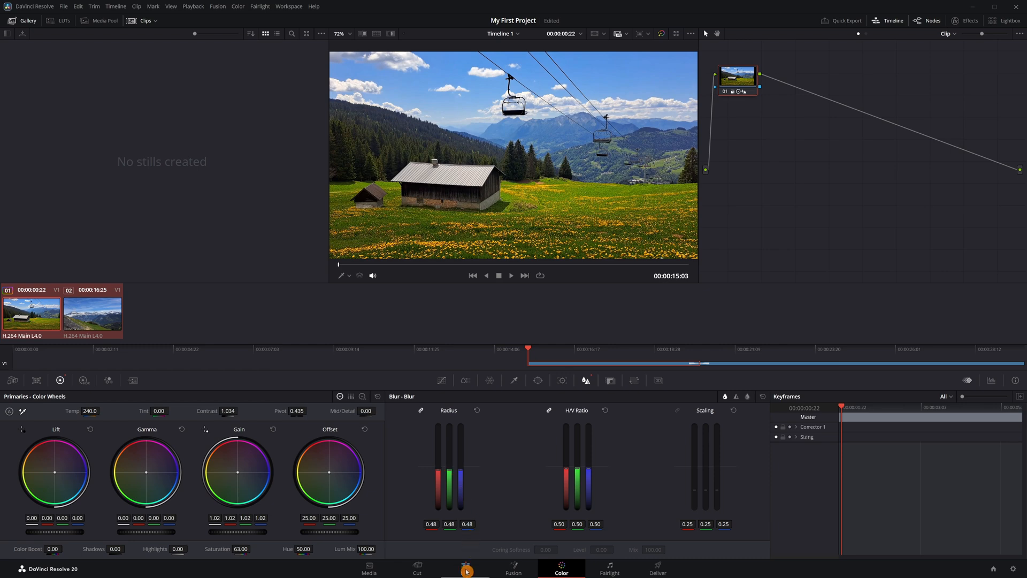
pyautogui.click(465, 567)
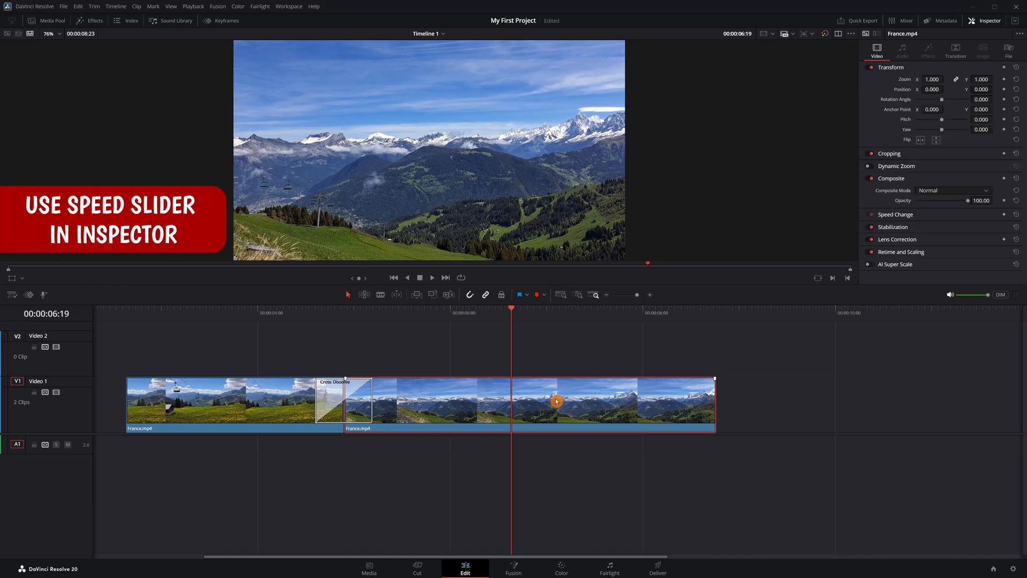
# Set the second France clip's speed to 134% and preview the faster playback.
pyautogui.click(896, 214)
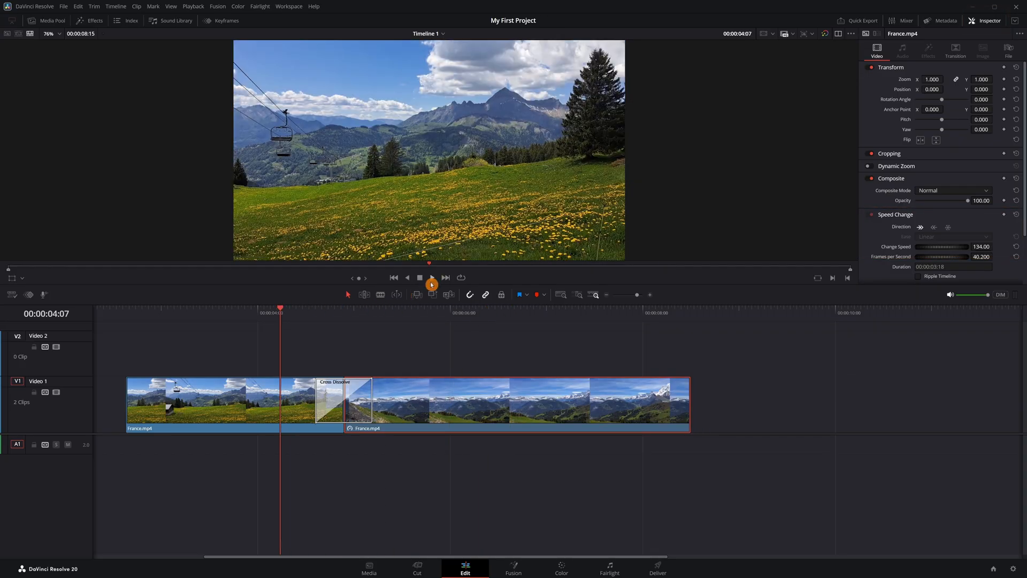
pyautogui.click(431, 277)
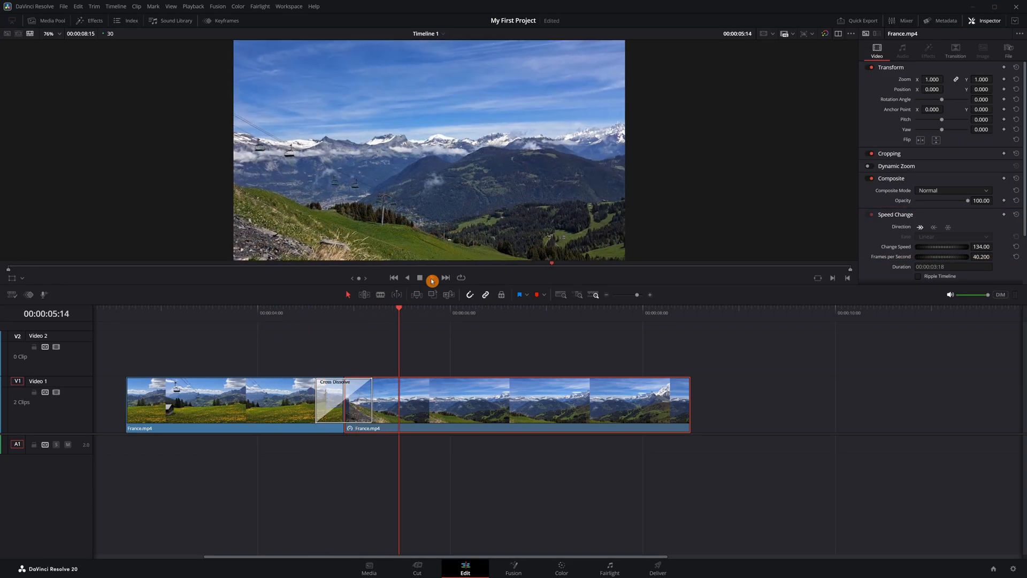
pyautogui.click(51, 21)
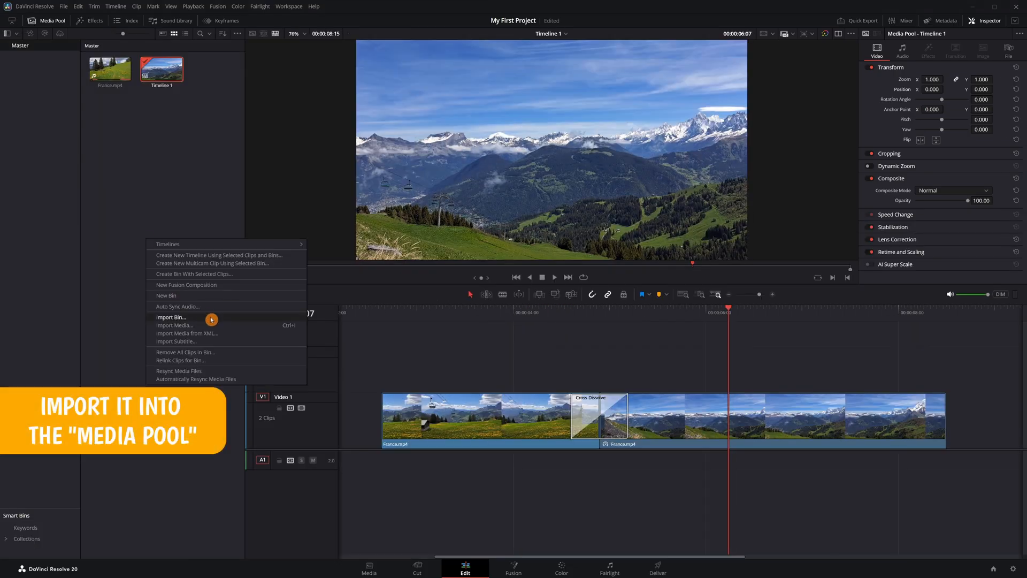
# Import w.png and place it on Video 2 above the second France clip.
pyautogui.click(175, 325)
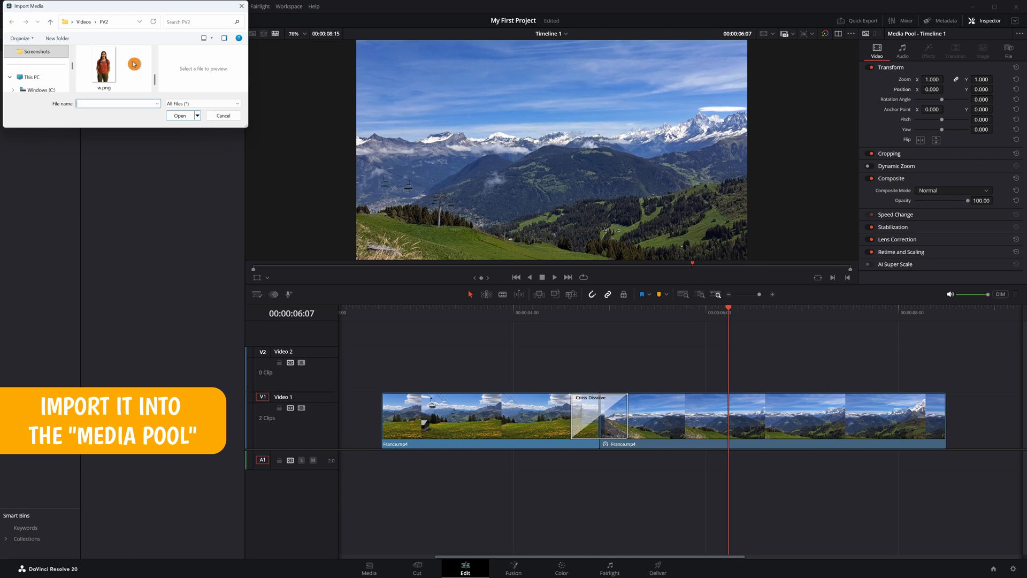
pyautogui.click(180, 116)
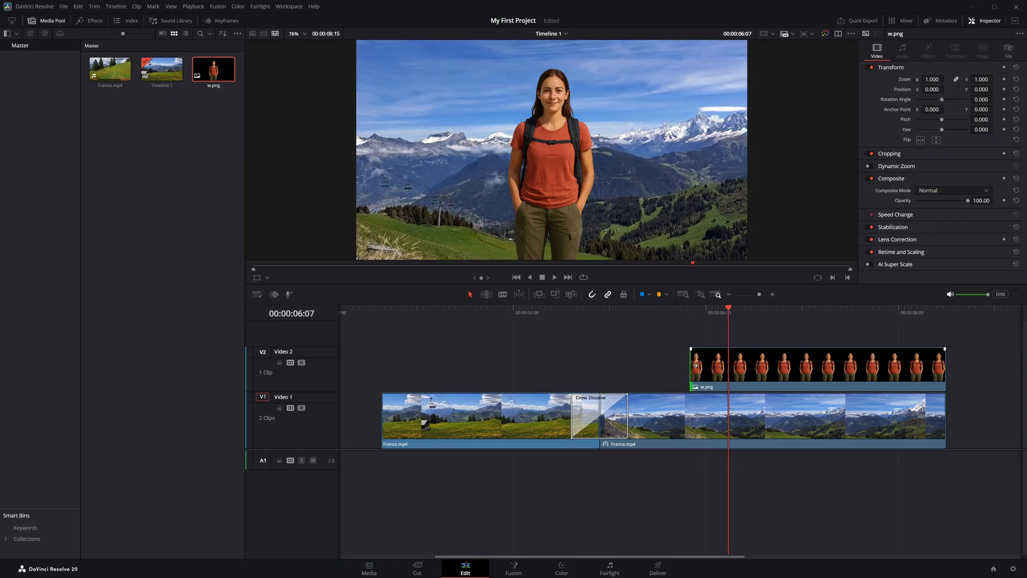
# Set the woman image's Zoom to 0.95 and Position to X -1759, Y -59.
pyautogui.click(986, 20)
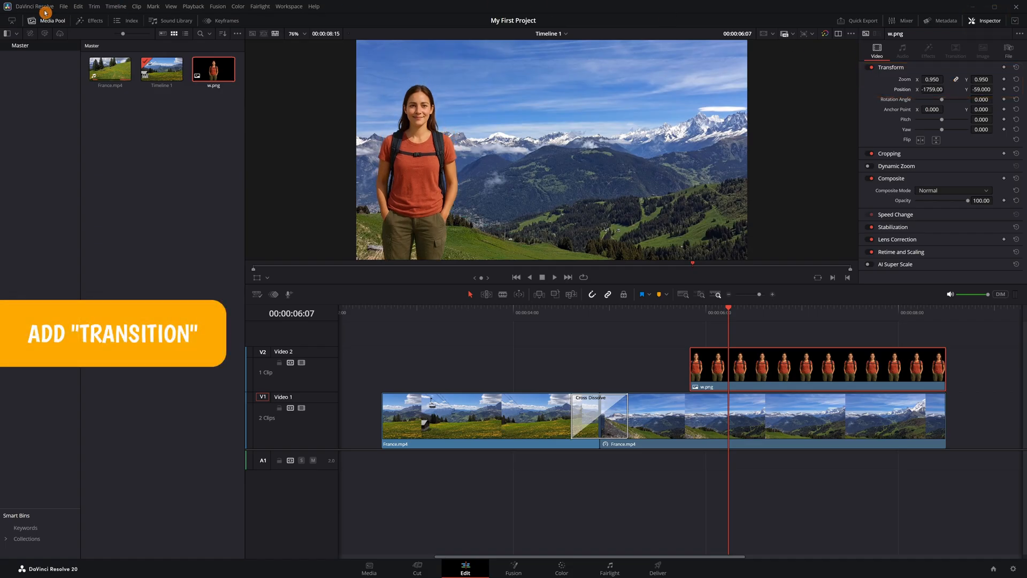
# Add a Cross Dissolve to the start of the w.png clip and preview the fade.
pyautogui.click(80, 21)
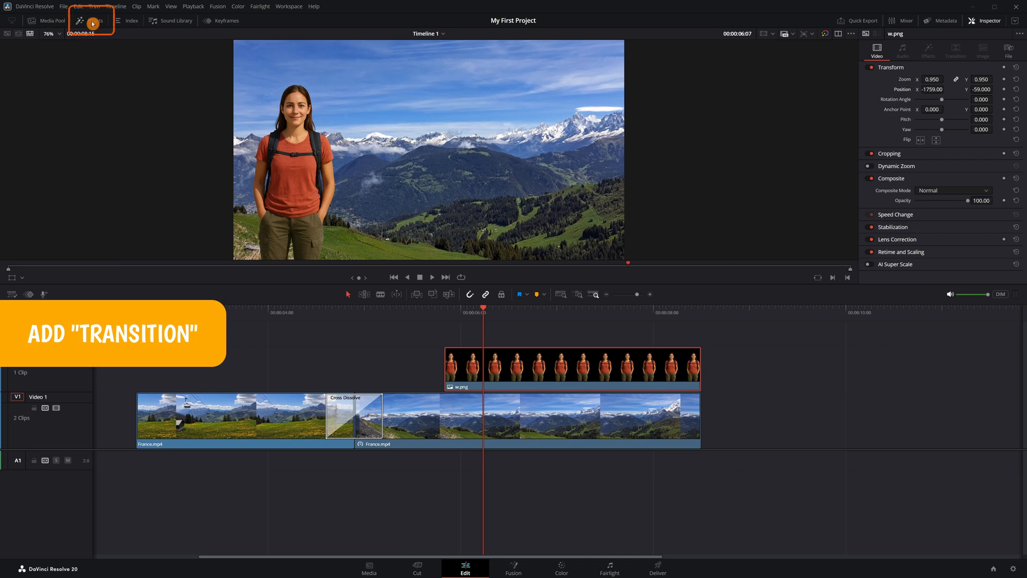
pyautogui.click(90, 20)
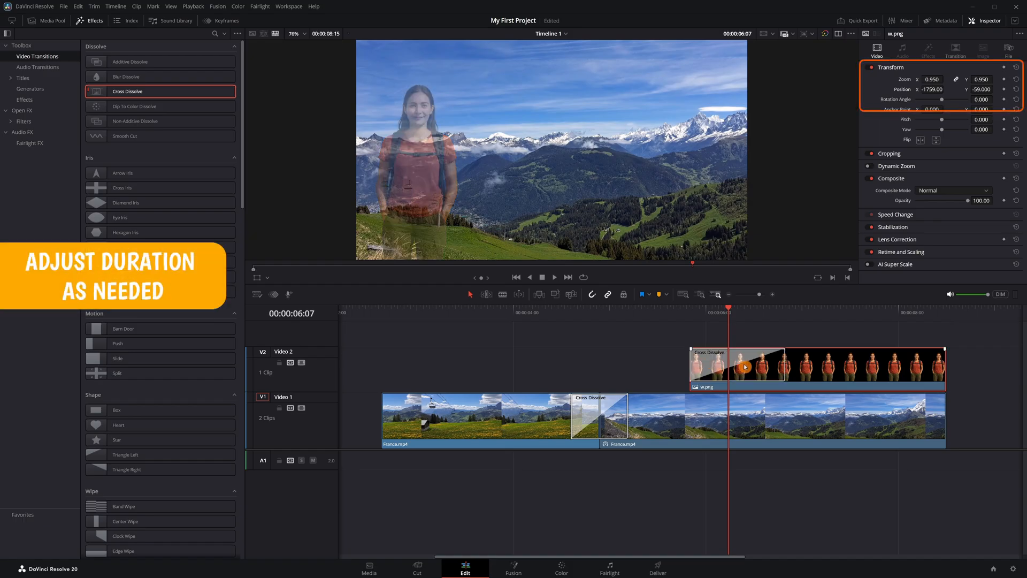
pyautogui.click(710, 352)
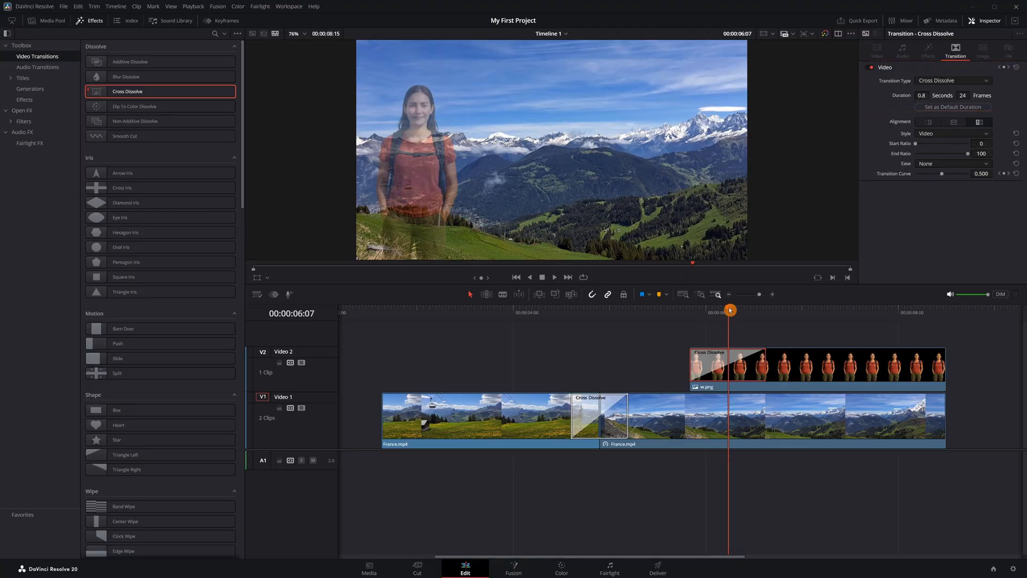
pyautogui.click(554, 277)
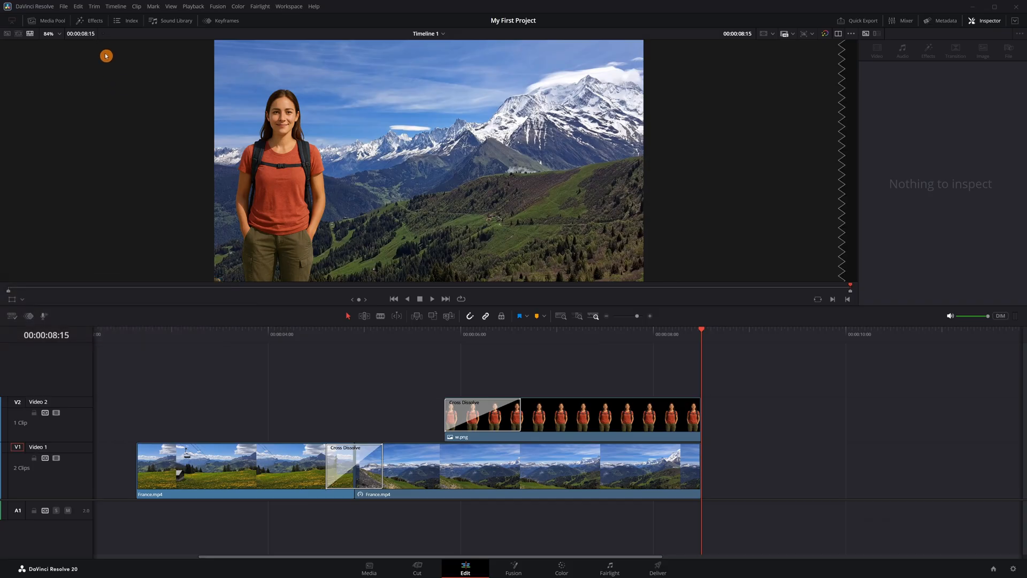
# Place a Basic Title from Effects > Titles onto a new Video 3 track.
pyautogui.click(89, 20)
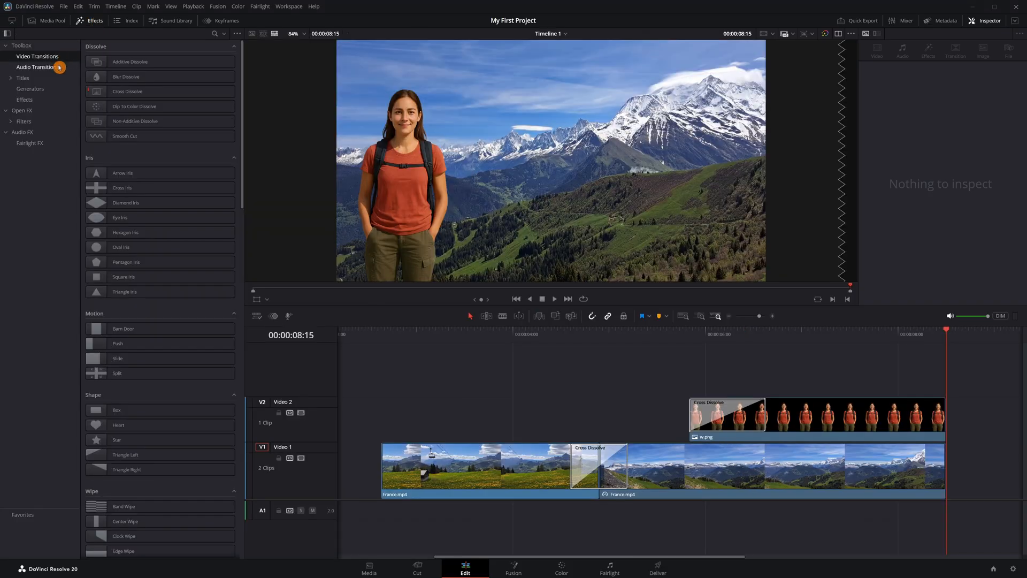
pyautogui.click(23, 79)
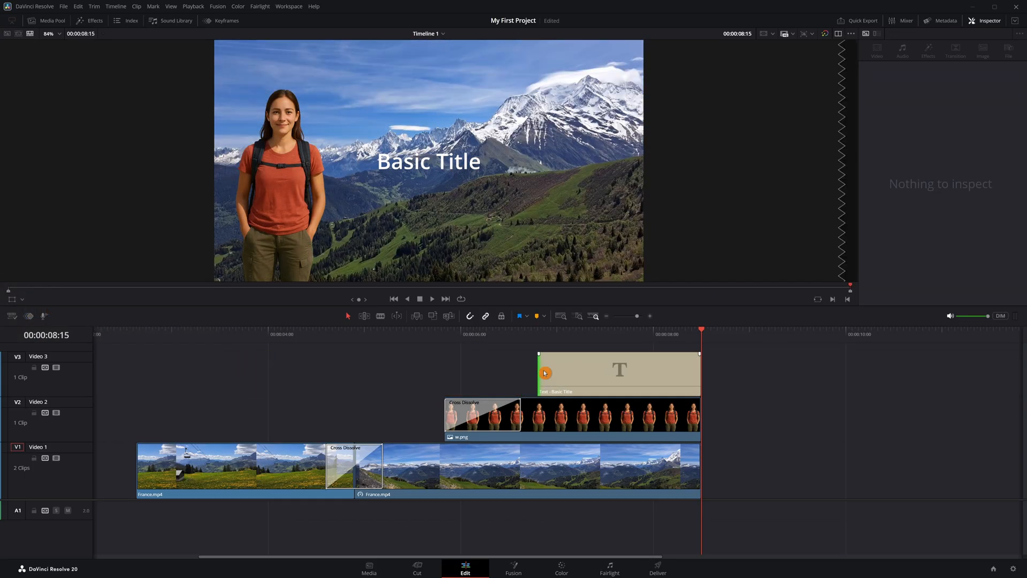
# Style the title 'Adventure lives here!' in red Poppins Bold, size 110, positioned higher.
pyautogui.click(617, 373)
pyautogui.write('Adventure lives here!')
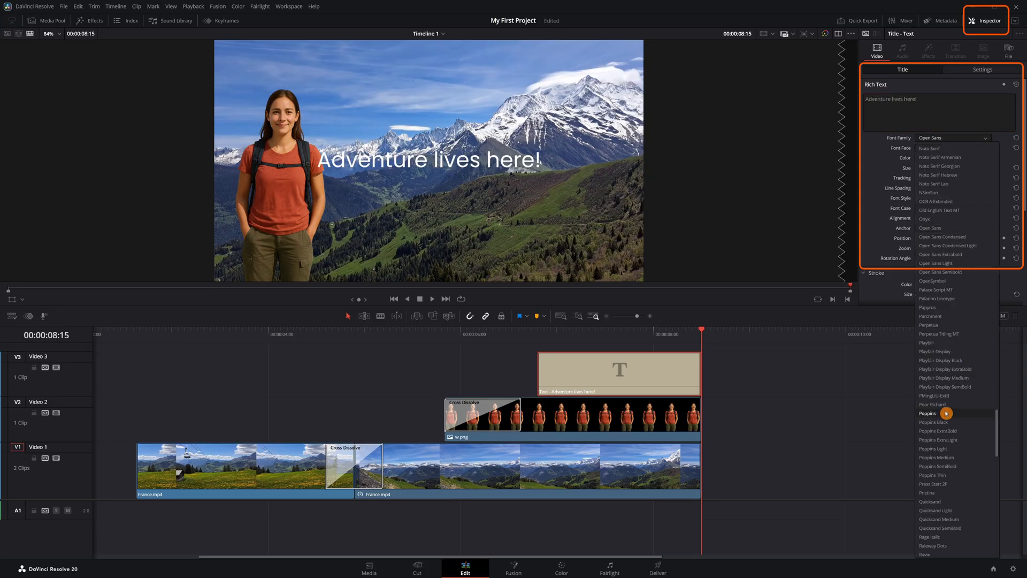
pyautogui.click(922, 158)
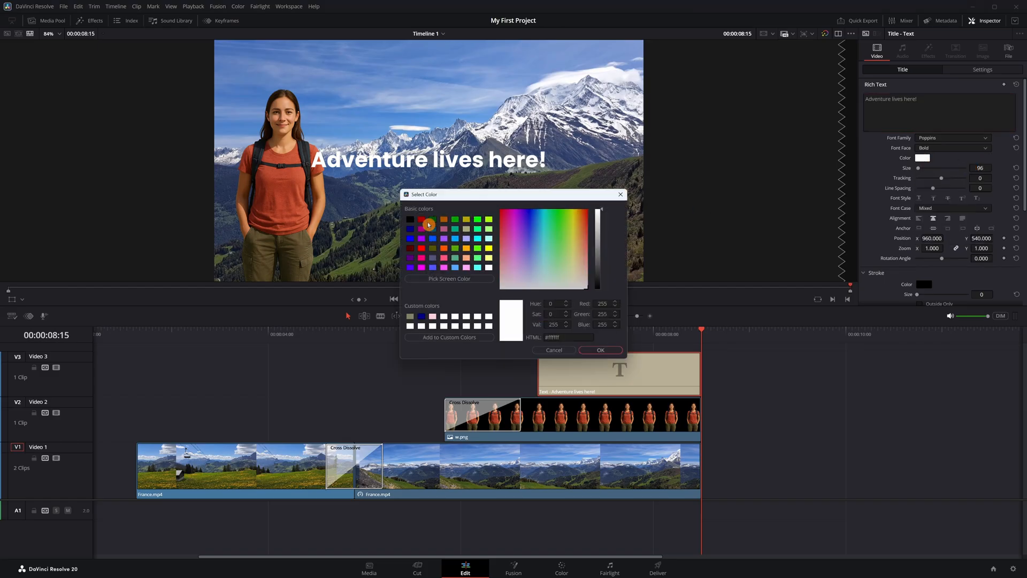
pyautogui.click(599, 350)
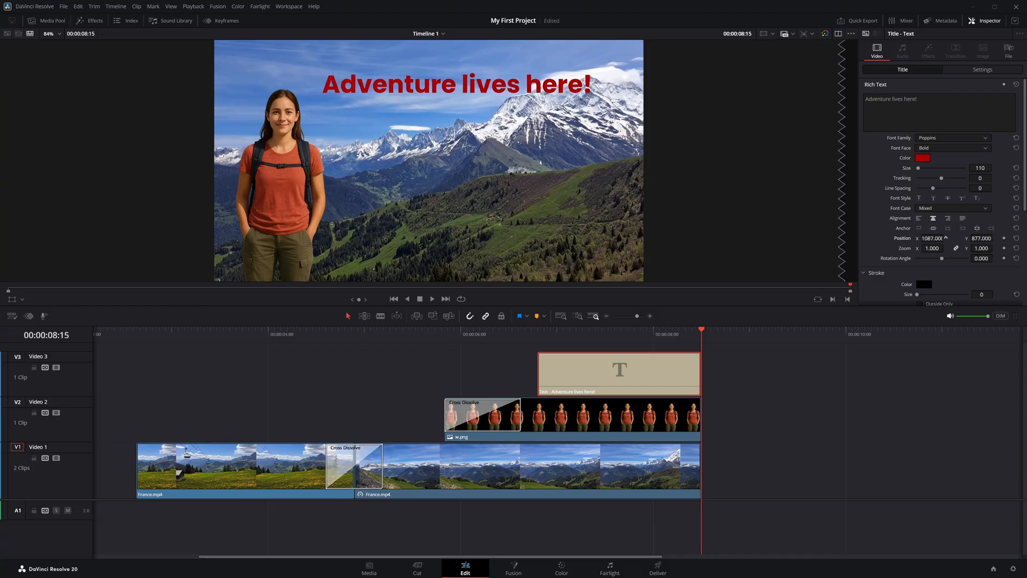
pyautogui.click(90, 21)
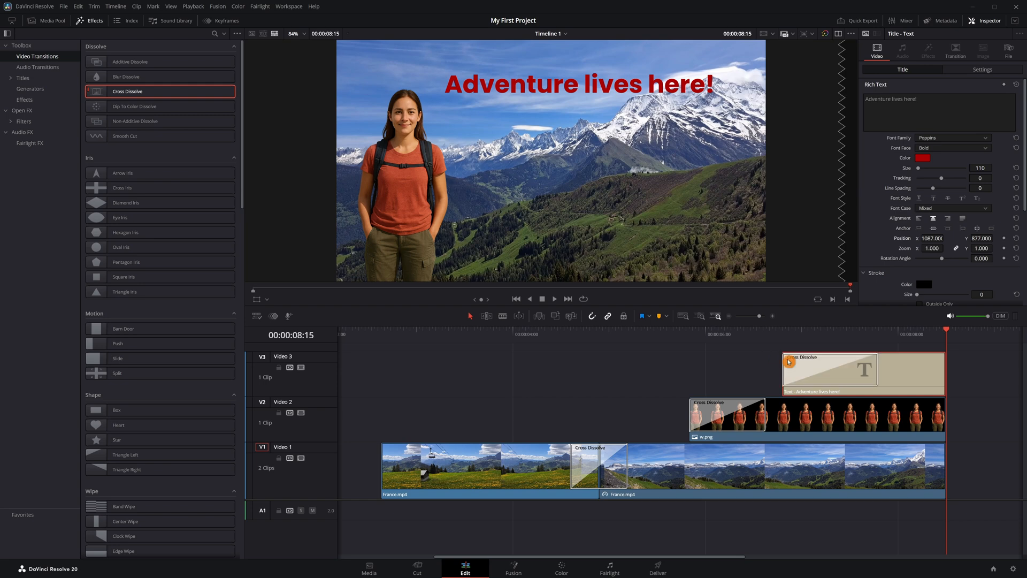
# Add a Cross Dissolve at the title's start and play back the result.
pyautogui.click(831, 369)
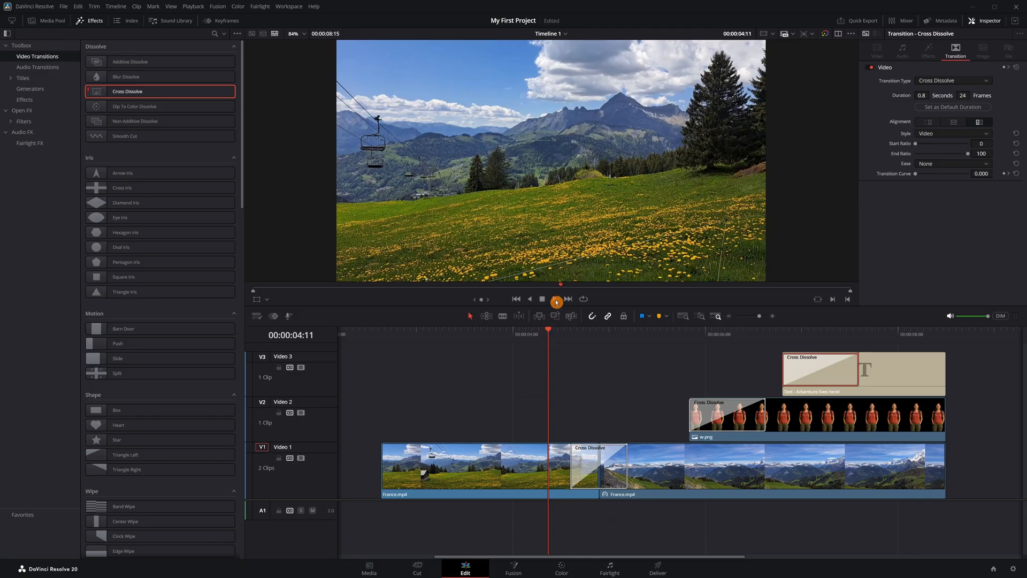
pyautogui.click(555, 299)
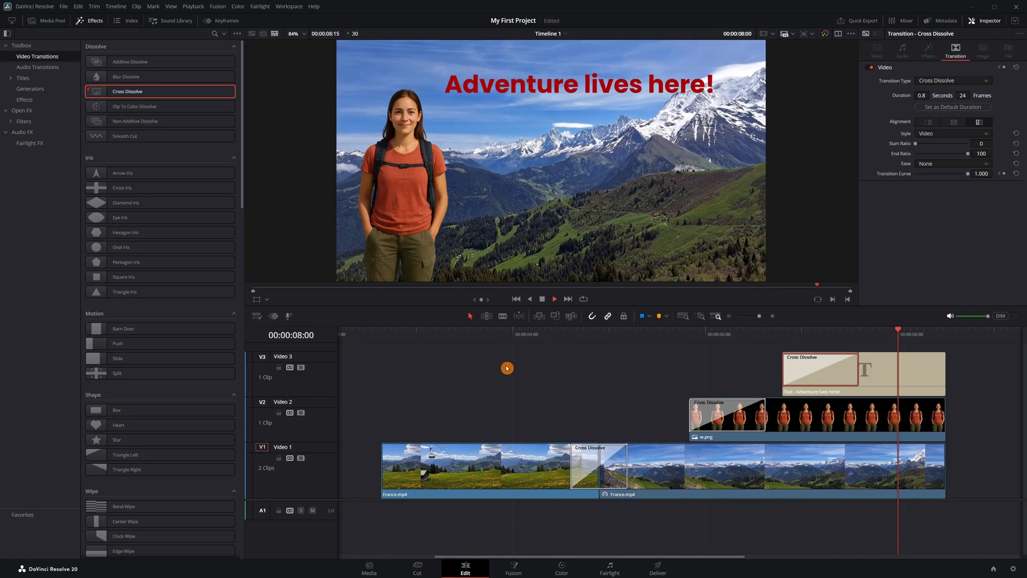
pyautogui.click(50, 20)
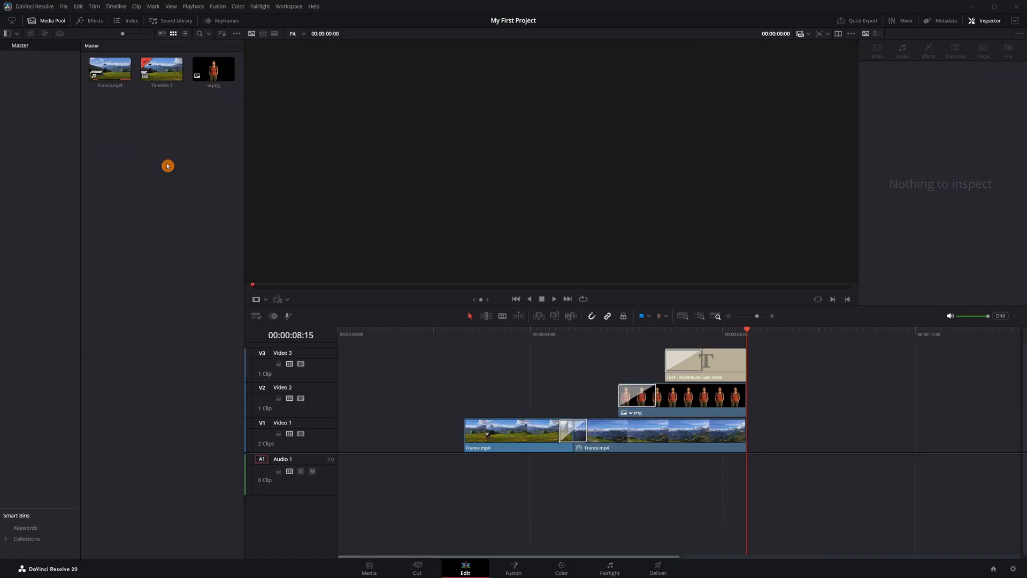
# Import music1.mp3 into the Media Pool and onto Audio 1.
pyautogui.rightClick(167, 165)
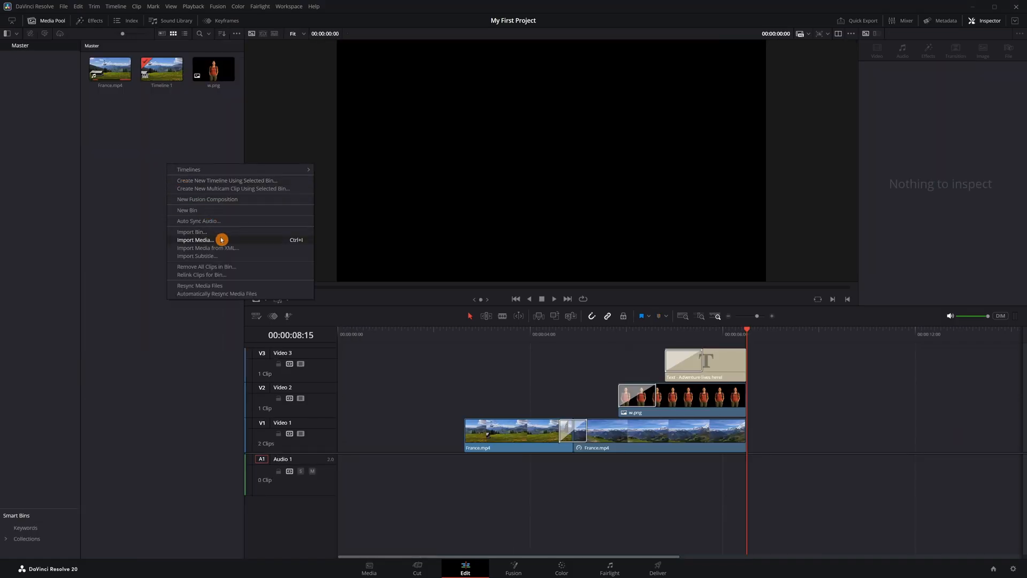
pyautogui.click(195, 240)
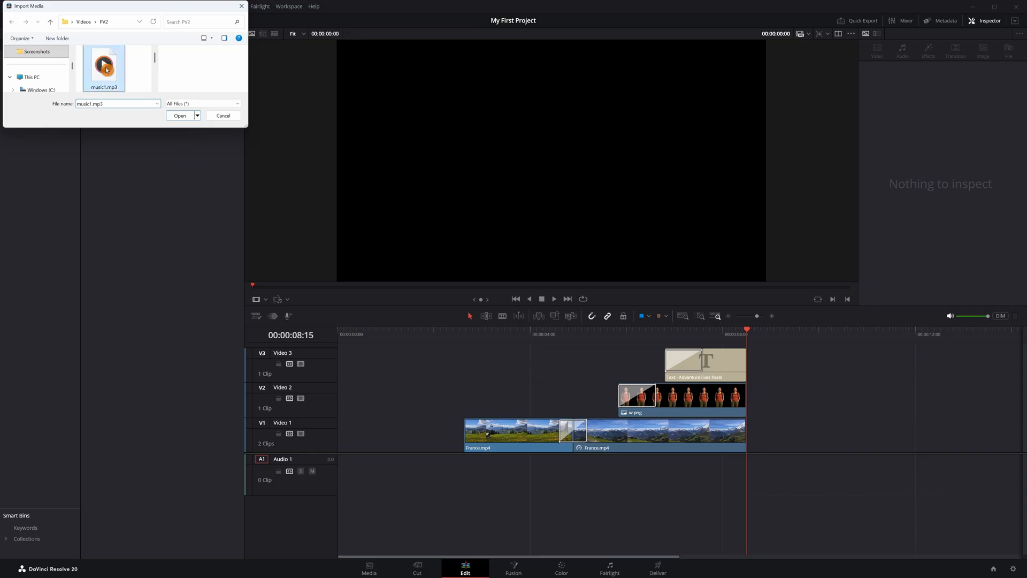
pyautogui.click(179, 115)
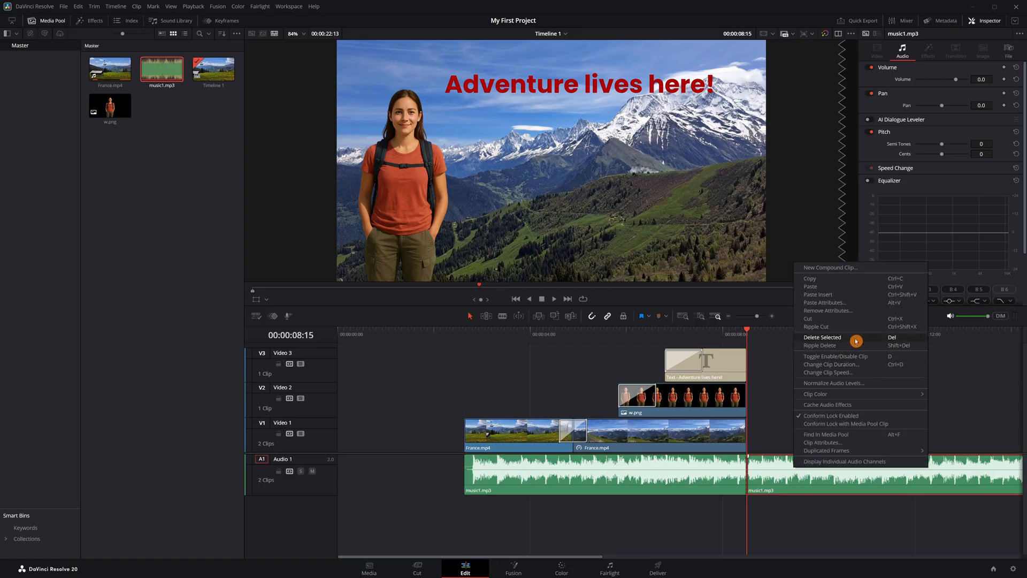
# Delete the trailing music1.mp3 piece and adjust the remaining clip's volume.
pyautogui.click(823, 336)
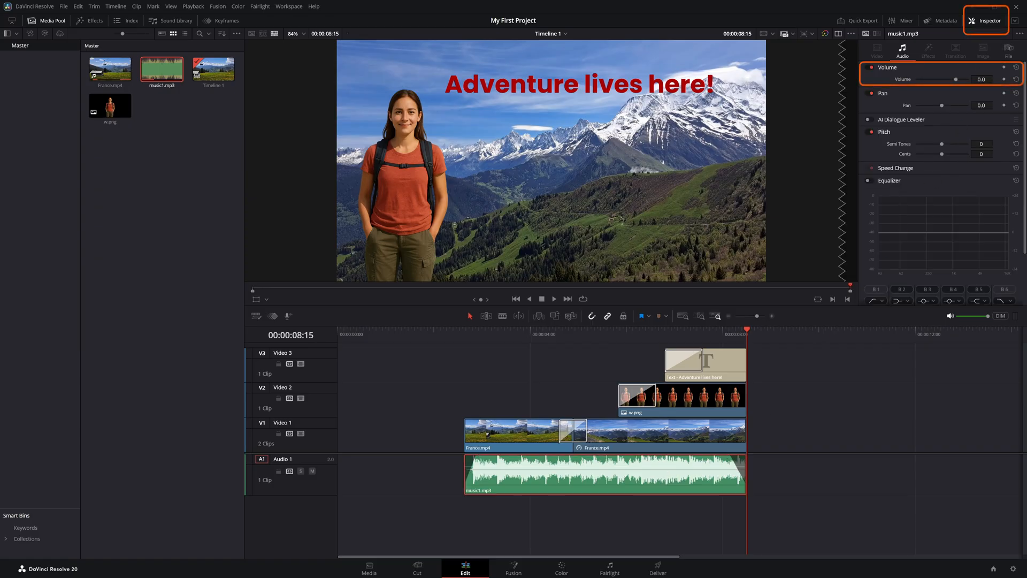
pyautogui.click(981, 79)
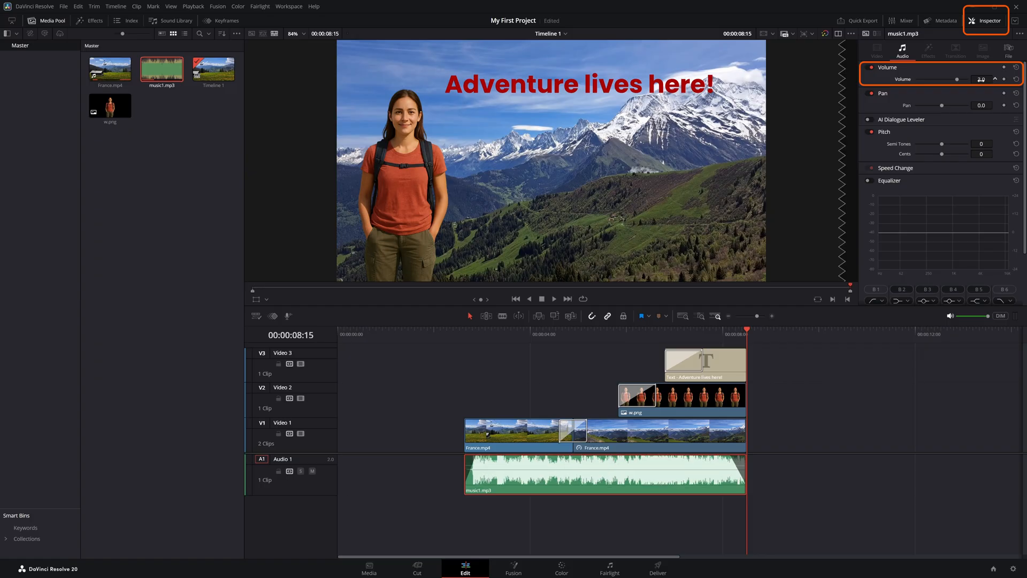
pyautogui.click(995, 79)
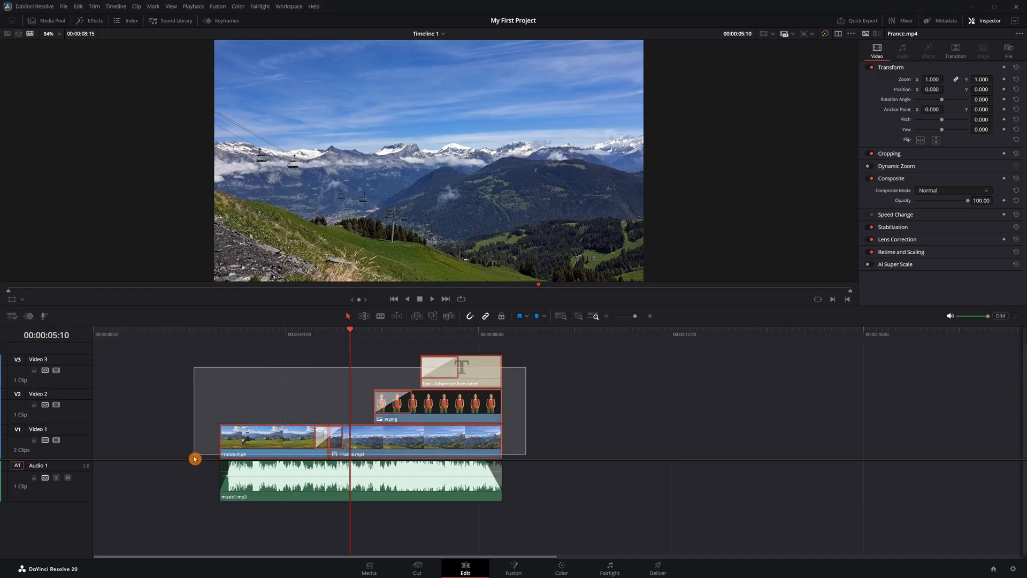
# Move all clips to the timeline start and switch to the Deliver page.
pyautogui.click(275, 439)
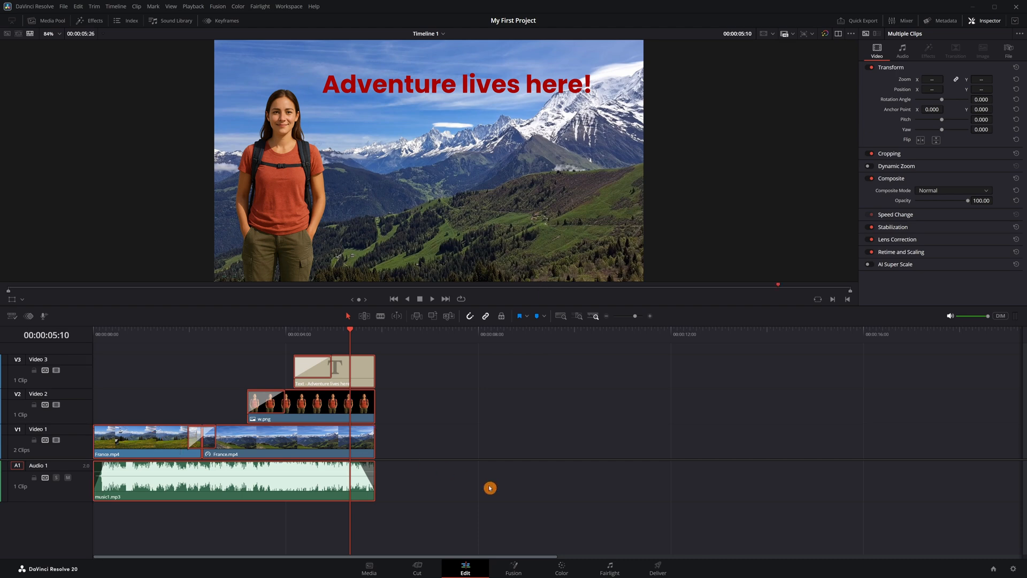
pyautogui.click(657, 567)
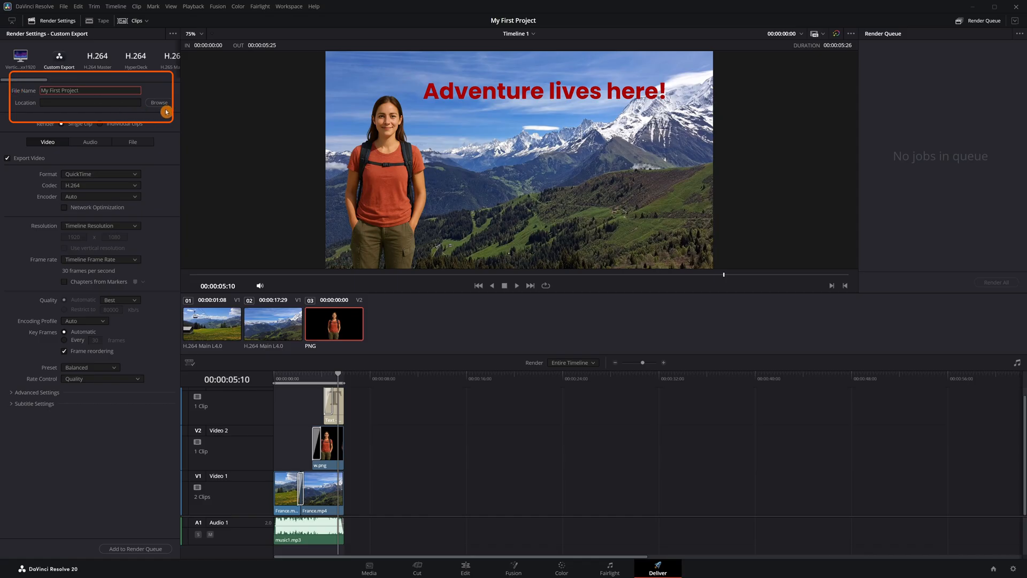
# Set the render output to the Desktop as MP4 with the Quality preset.
pyautogui.click(158, 103)
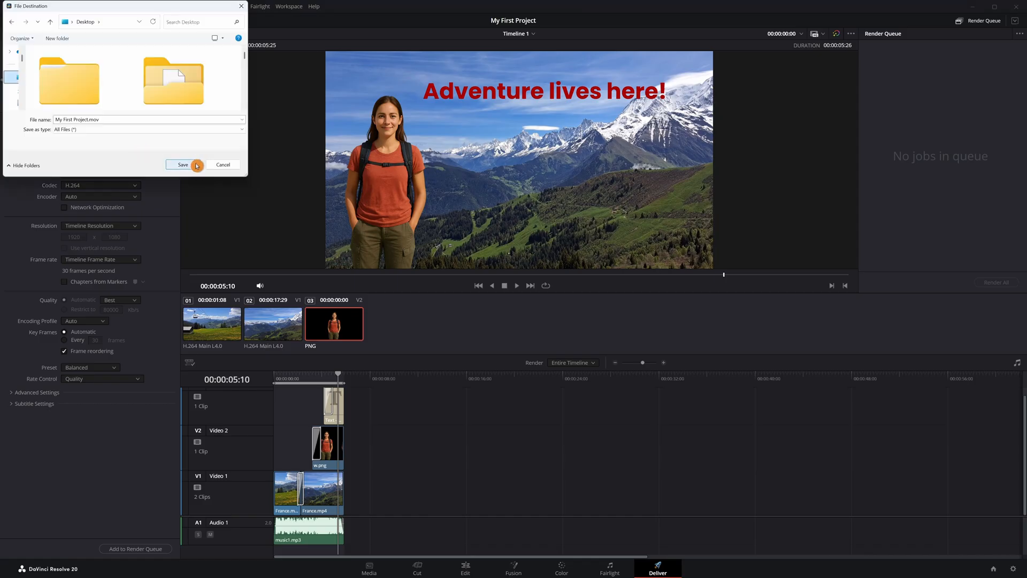
pyautogui.click(183, 164)
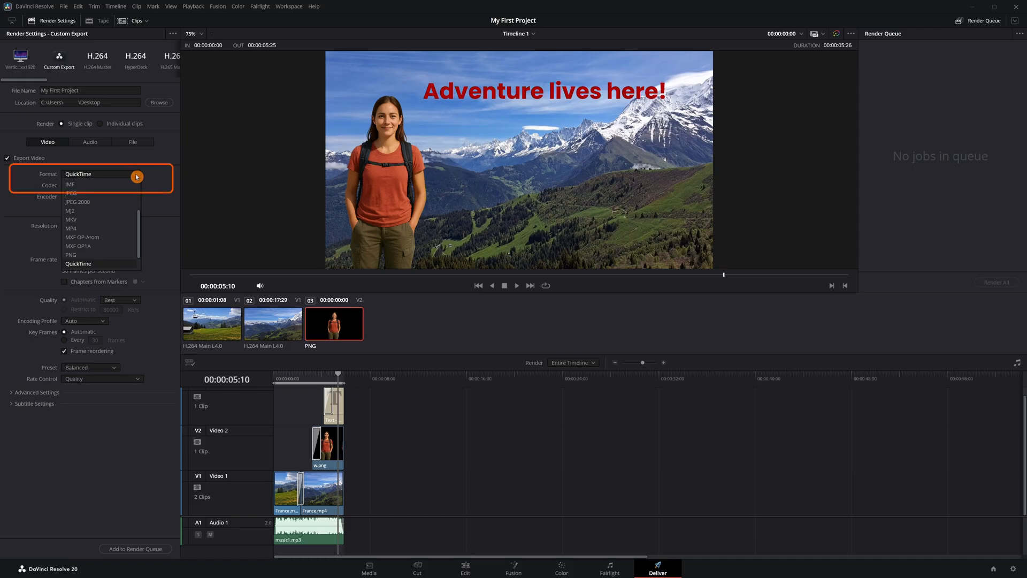
pyautogui.click(71, 228)
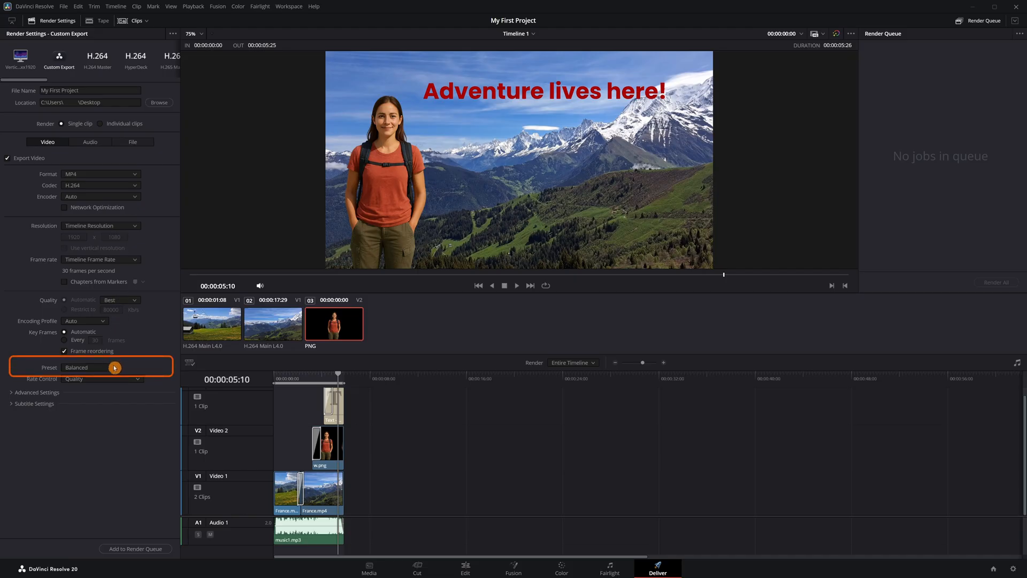
pyautogui.click(90, 367)
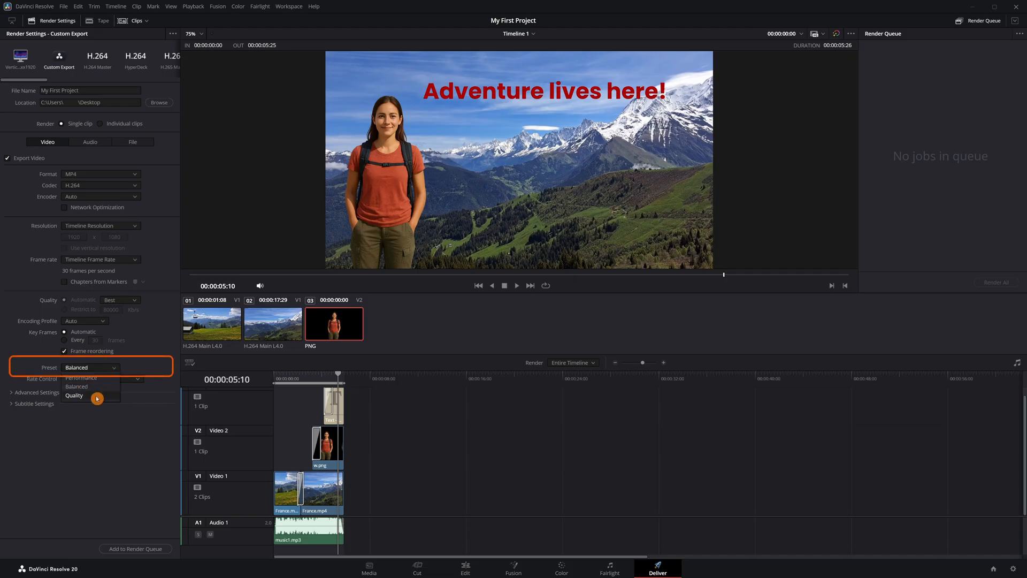
pyautogui.click(74, 396)
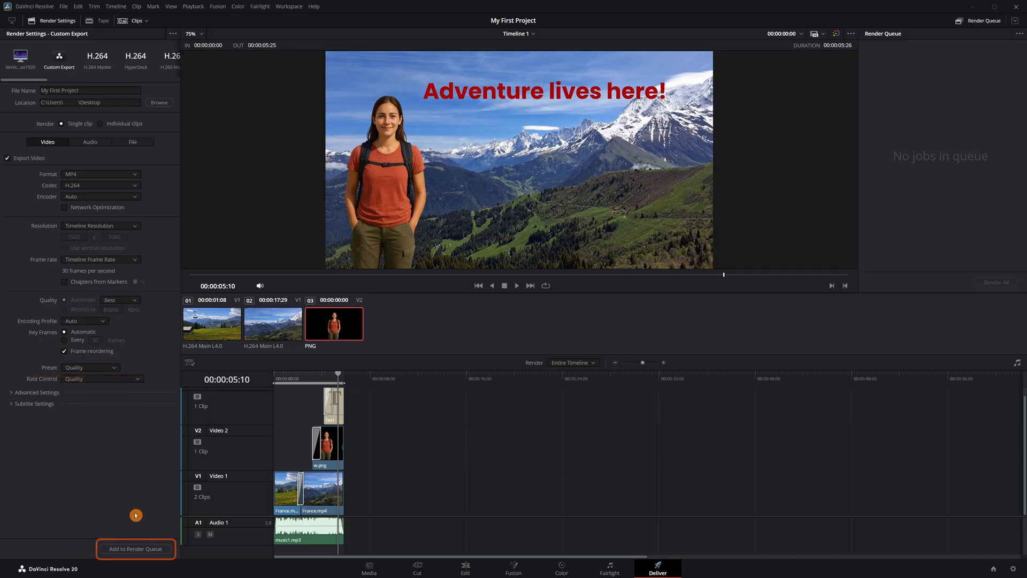
# Queue and render the export, then return to the Edit page.
pyautogui.click(135, 548)
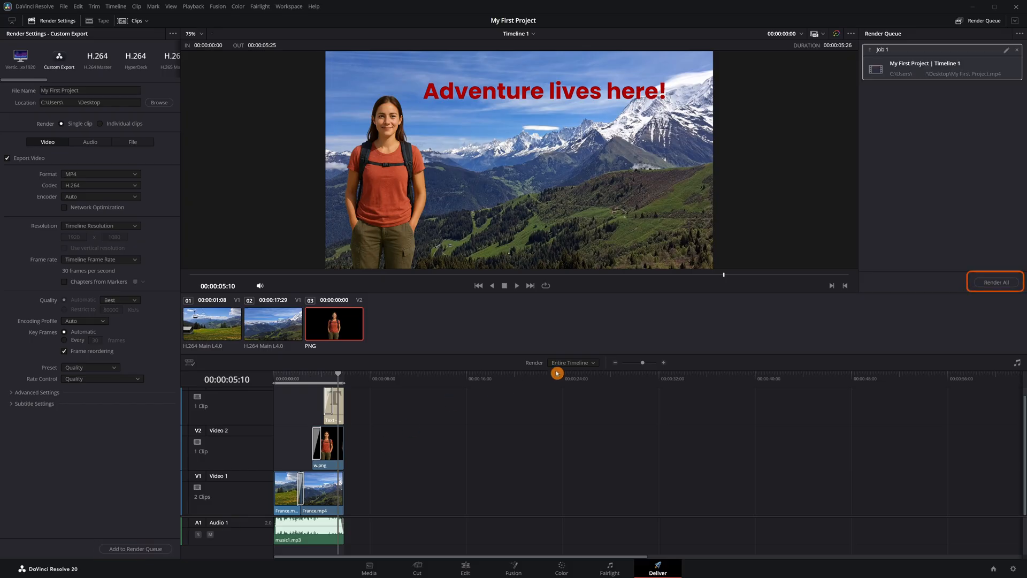
pyautogui.click(995, 282)
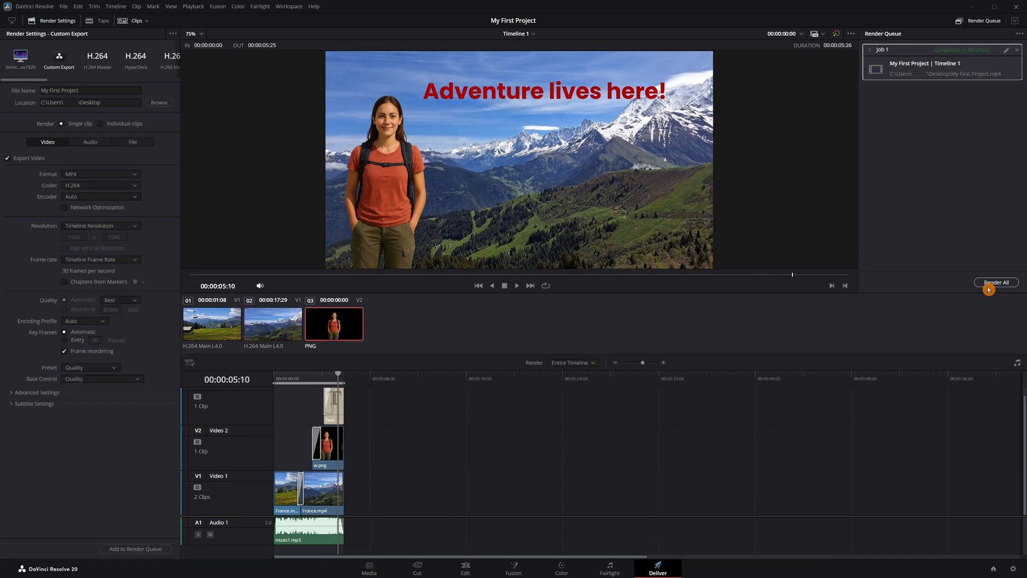
pyautogui.click(465, 569)
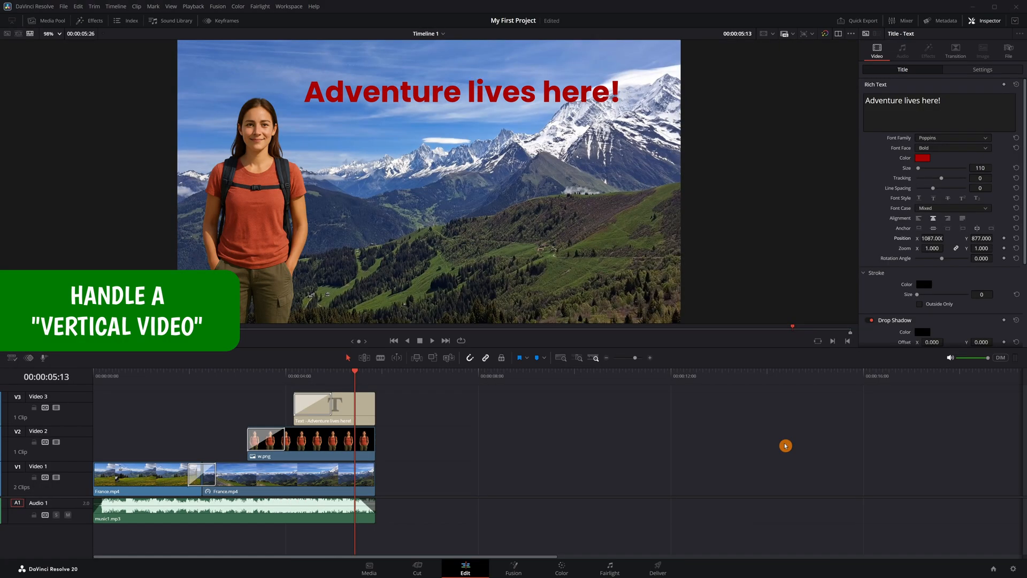
pyautogui.moveTo(989, 559)
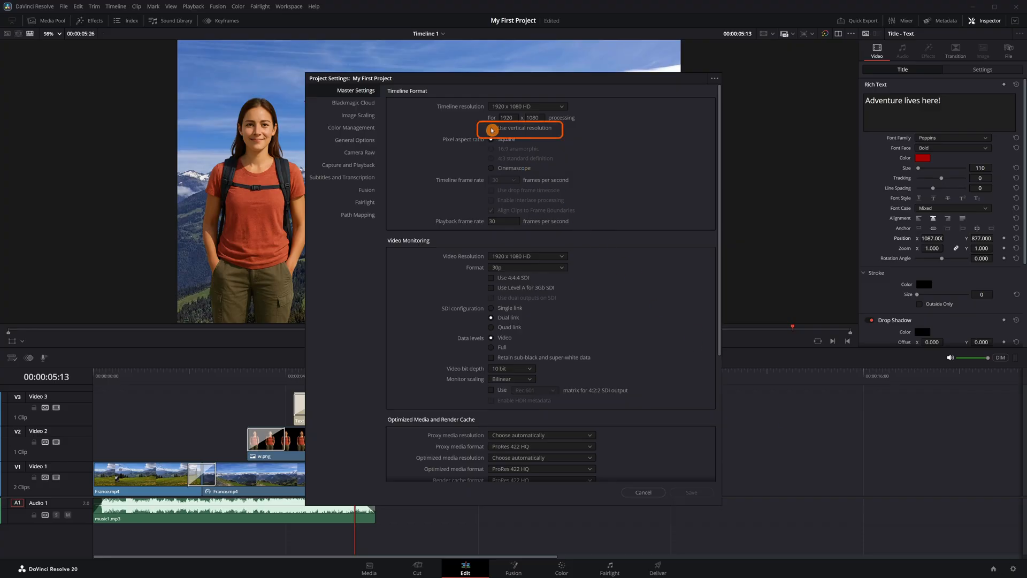
# Enable vertical resolution (1080x1920) in Master Settings and save the project settings.
pyautogui.click(492, 128)
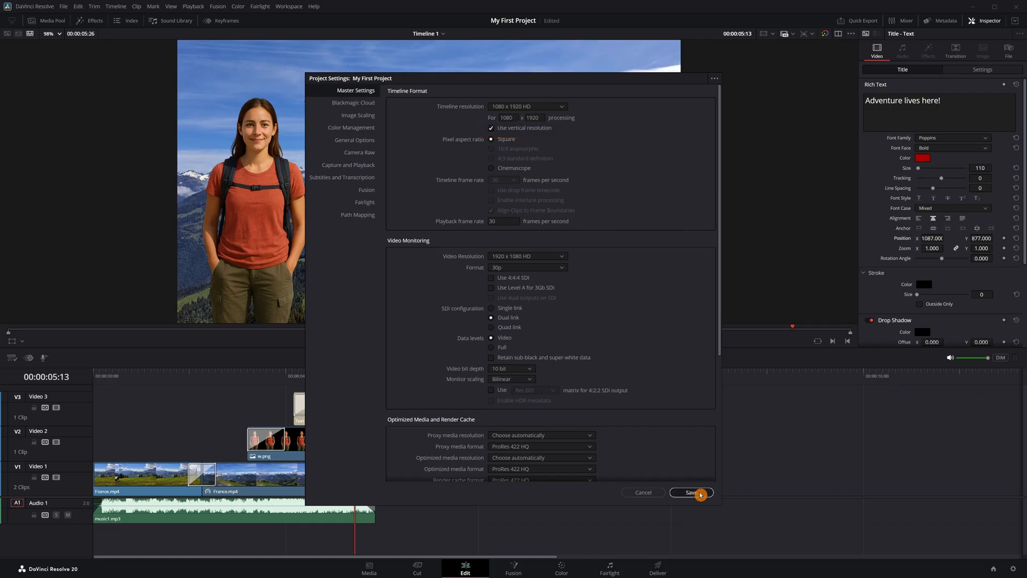
pyautogui.click(690, 492)
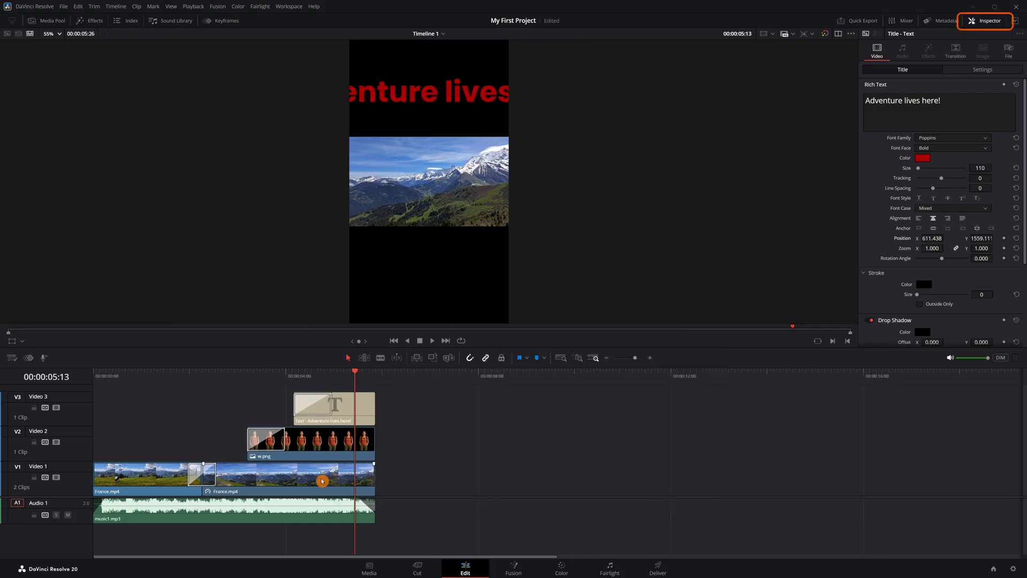
# Shrink the woman image to zoom 0.390, then select the title clip.
pyautogui.click(288, 478)
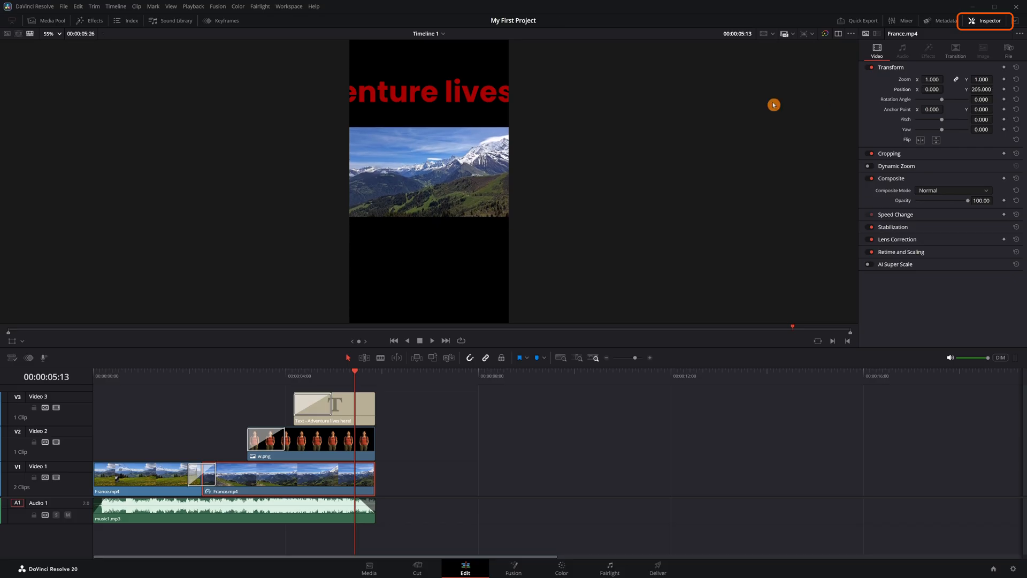
pyautogui.click(308, 438)
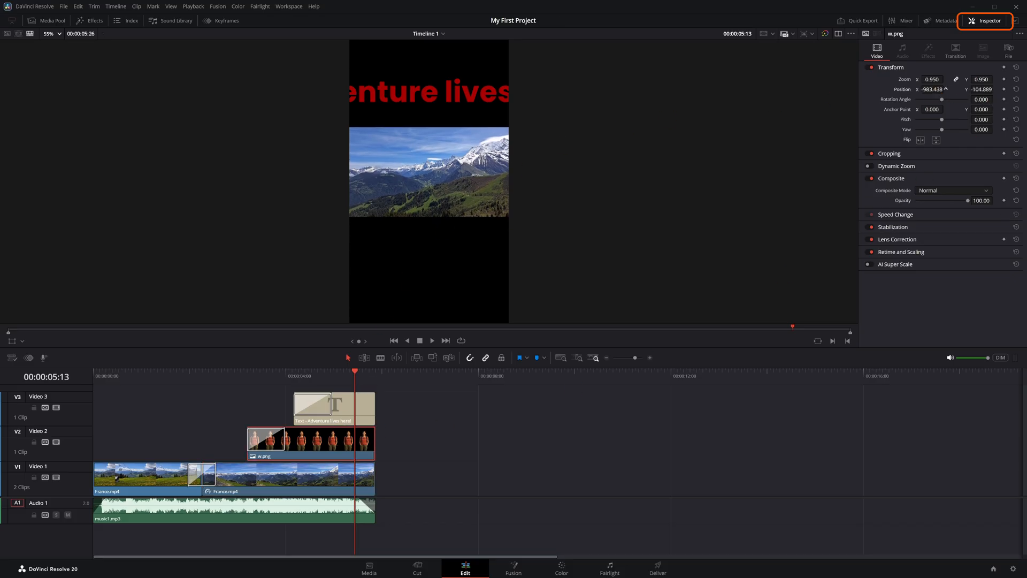
pyautogui.write('0.390')
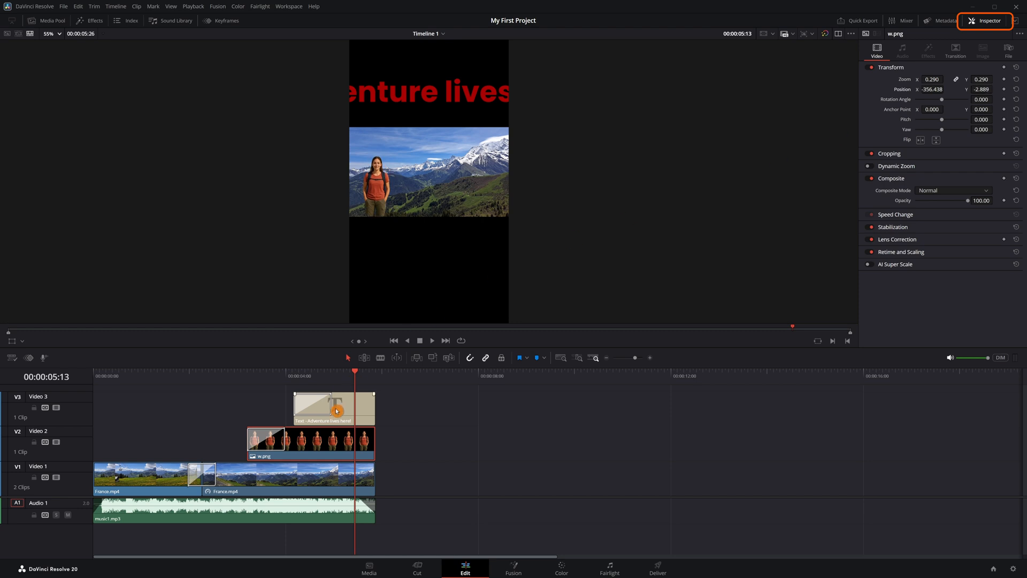
pyautogui.click(332, 406)
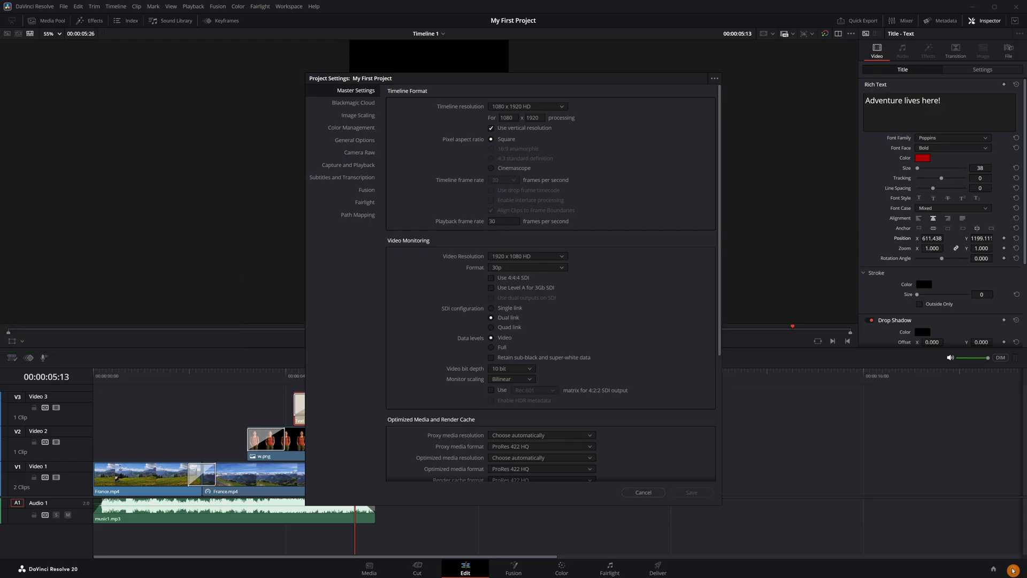
# Set mismatched resolution scaling to 'Scale full frame with crop' in Image Scaling and save.
pyautogui.click(358, 115)
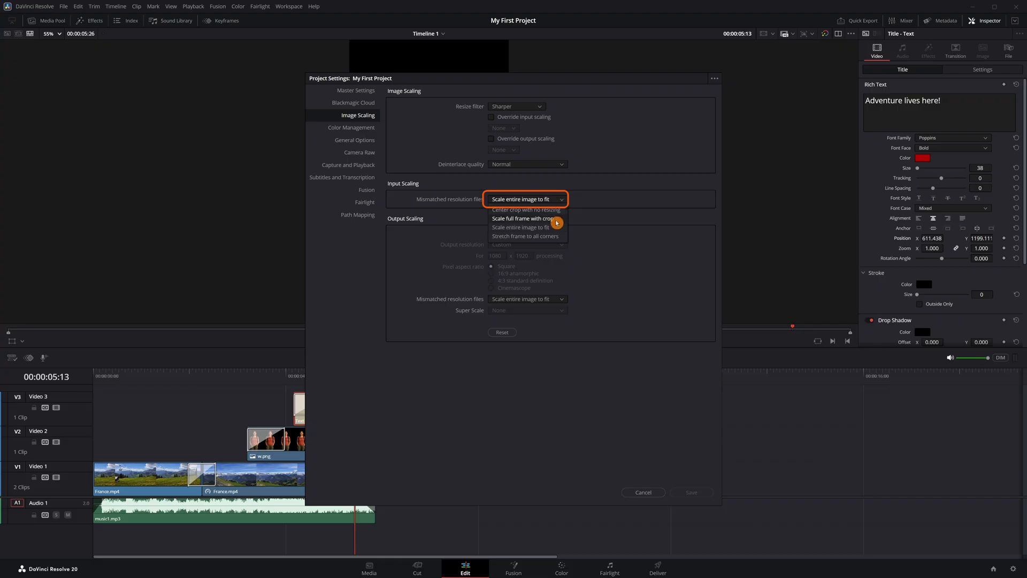
pyautogui.click(522, 218)
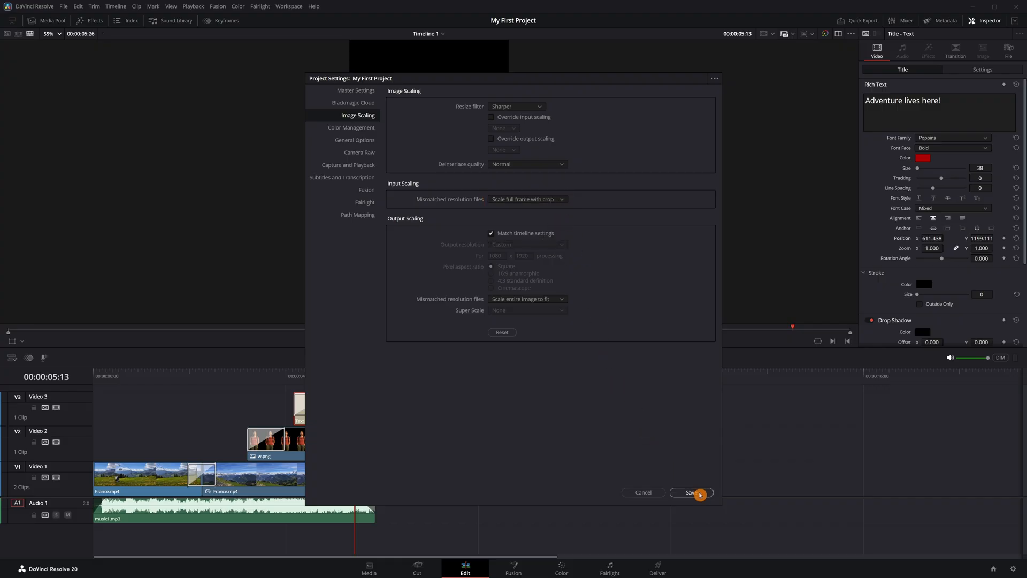
pyautogui.click(688, 492)
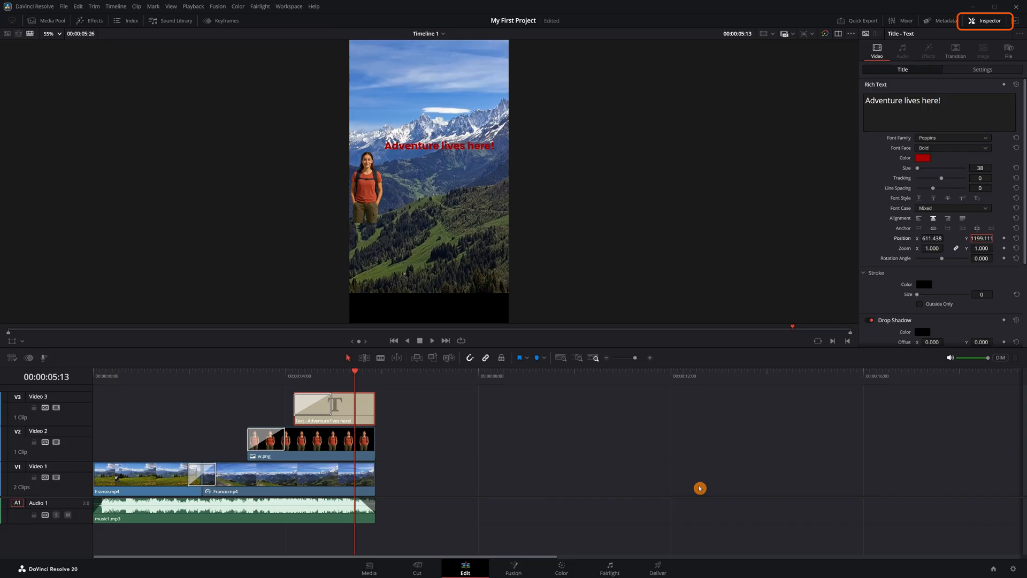
# Resize the woman image, then select the title and edit its text settings.
pyautogui.click(288, 479)
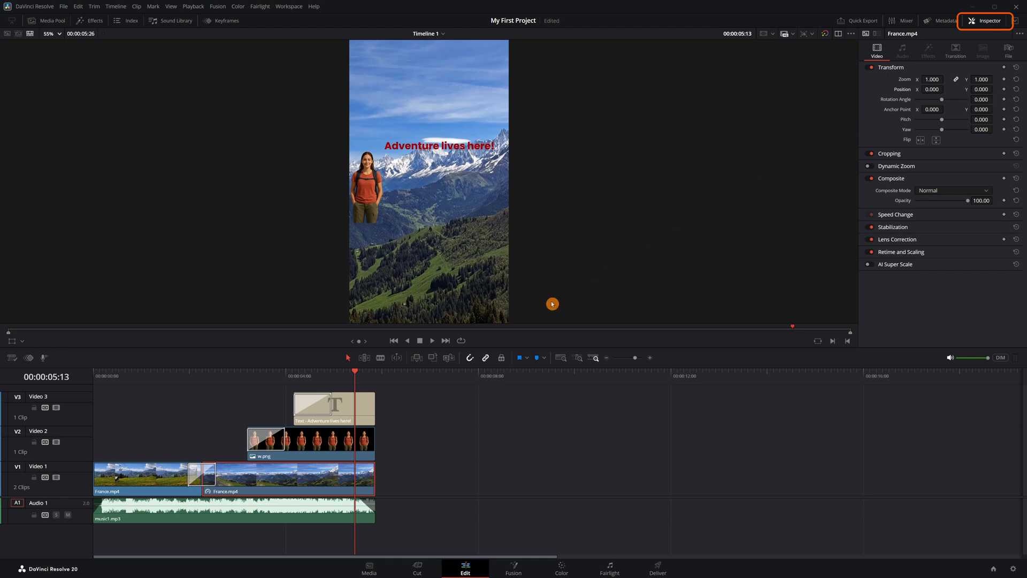
pyautogui.click(308, 441)
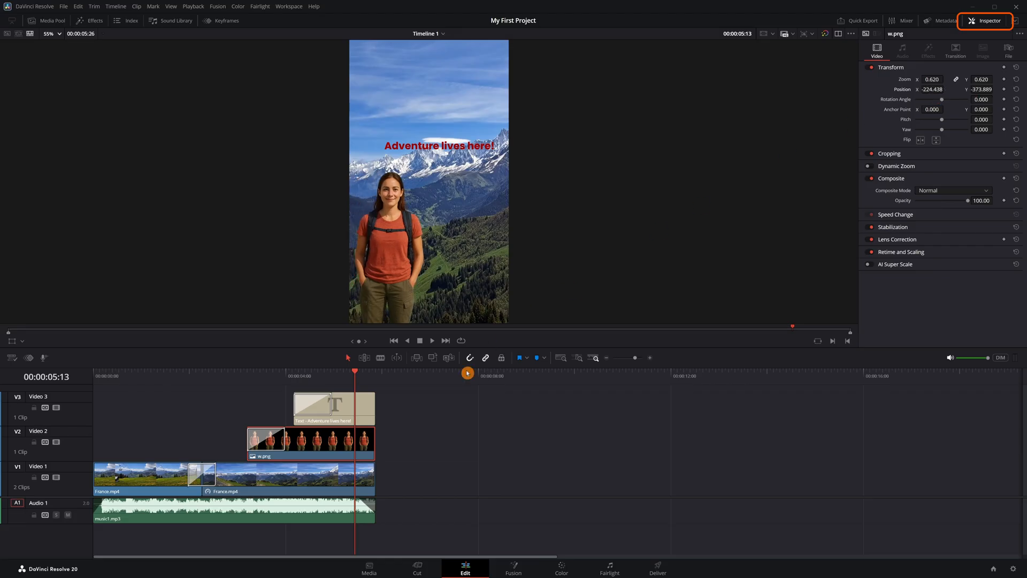
pyautogui.click(333, 407)
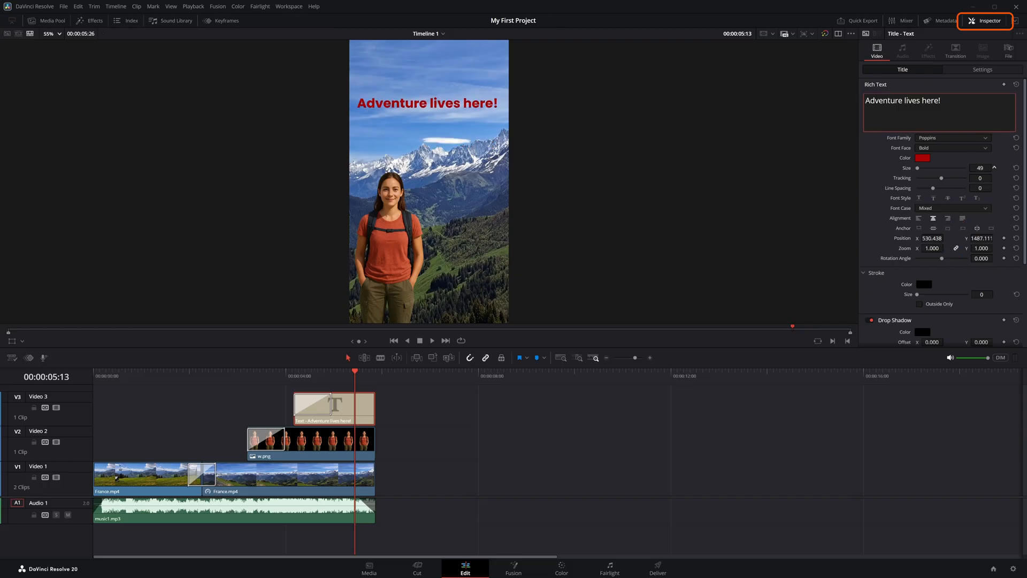
pyautogui.click(905, 100)
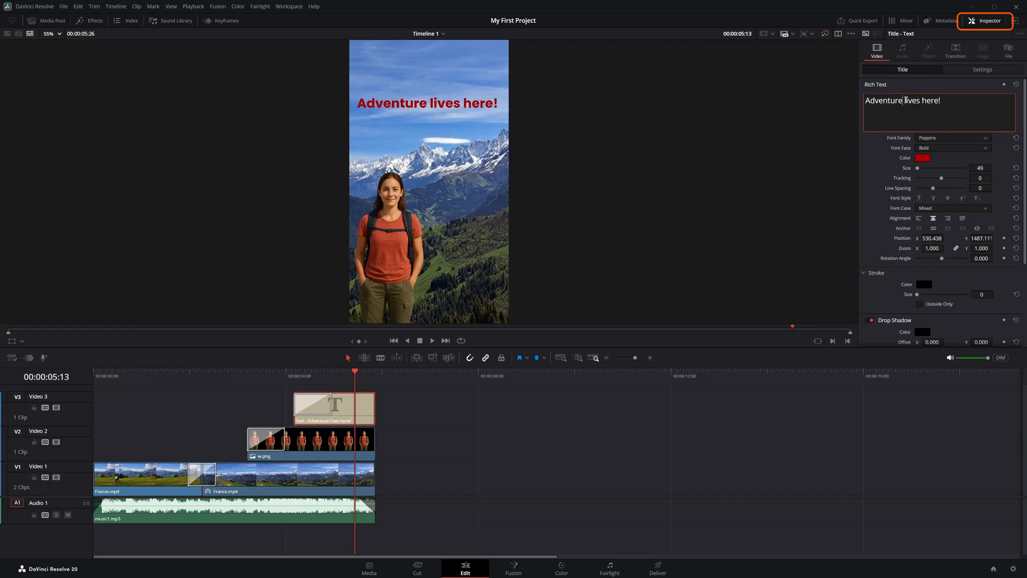